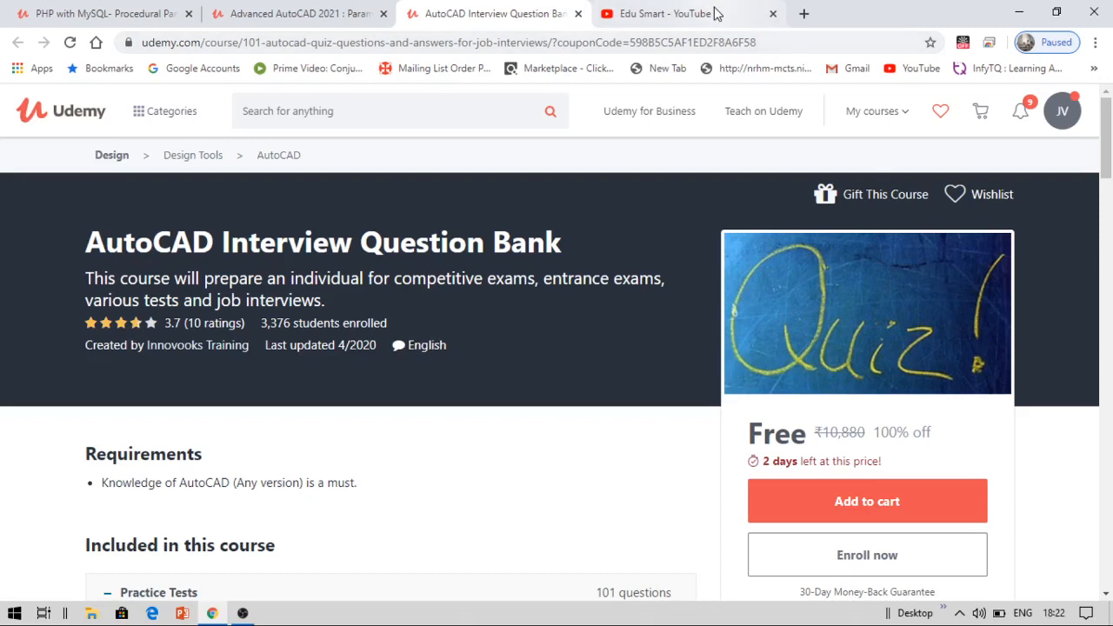
# Step: Switch to the Edu Smart YouTube channel tab showing its uploaded videos
pyautogui.click(678, 14)
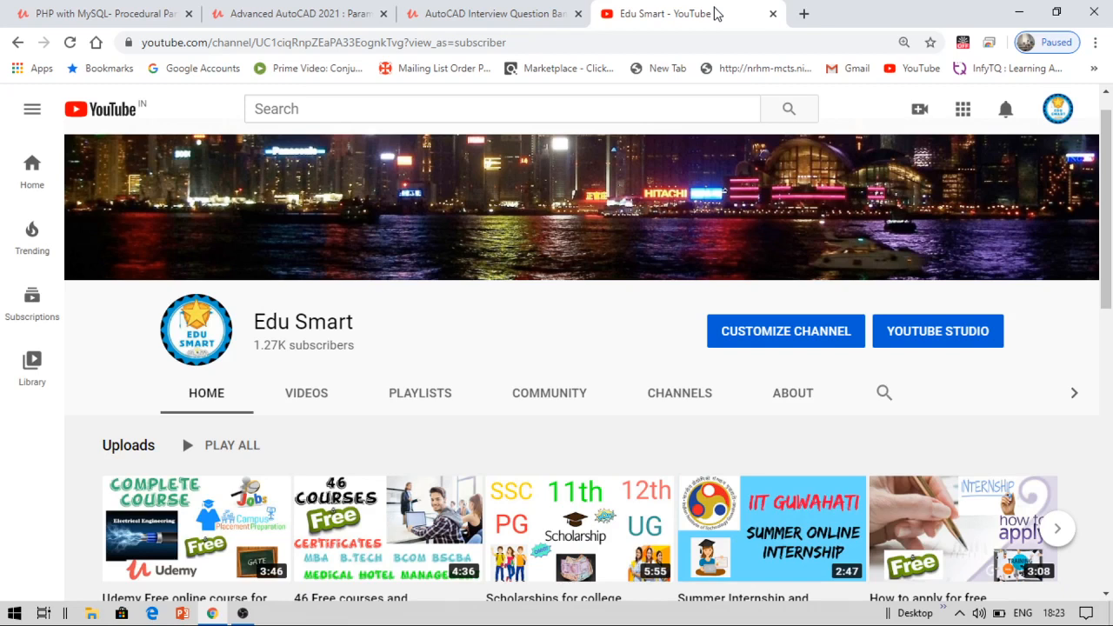
pyautogui.moveTo(673, 103)
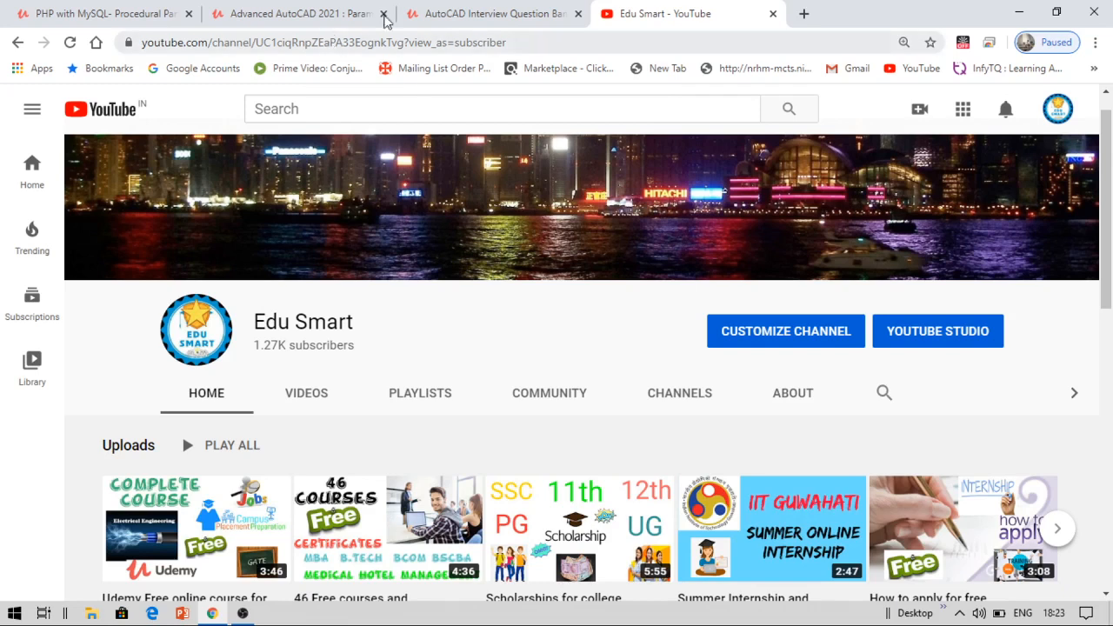
# Step: Revisit the AutoCAD Interview Question Bank course, then show the PHP with MySQL course page
pyautogui.click(496, 14)
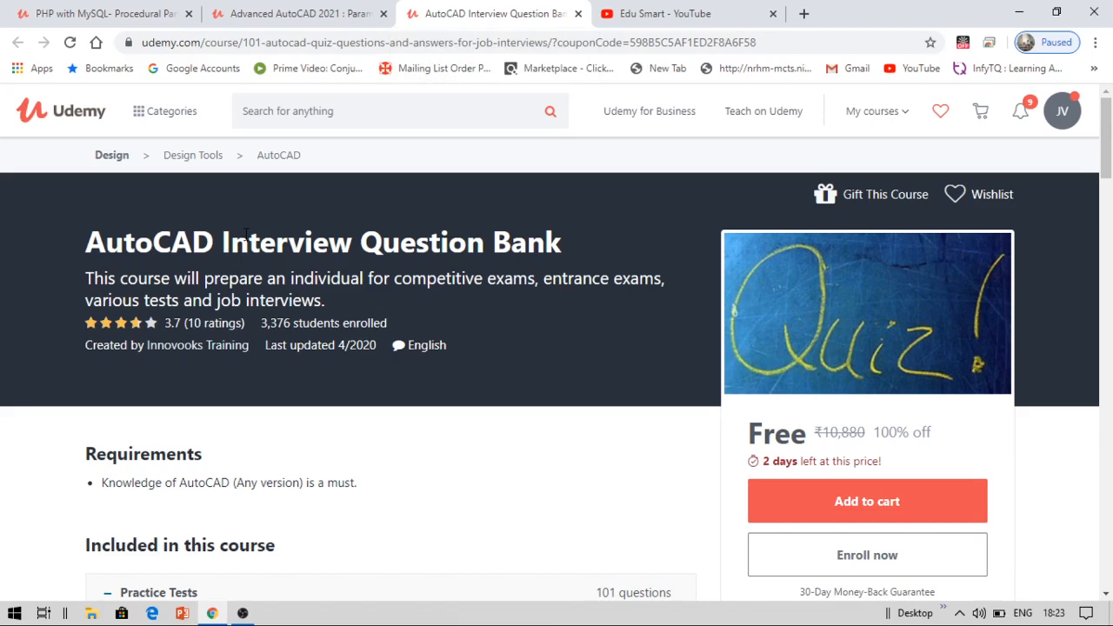
pyautogui.moveTo(868, 501)
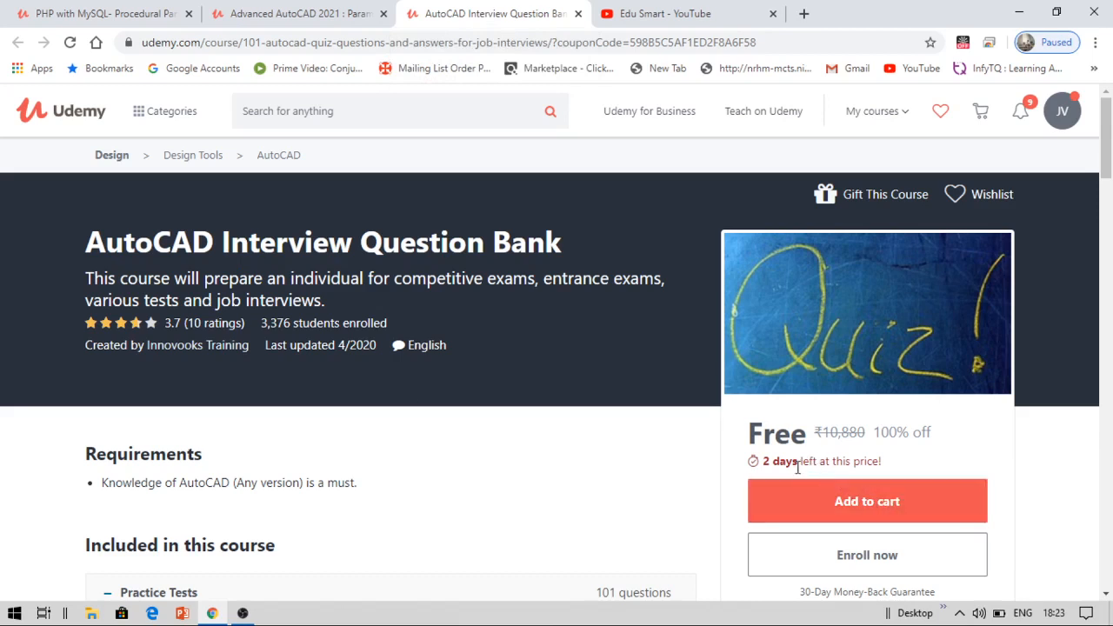
pyautogui.moveTo(804, 463)
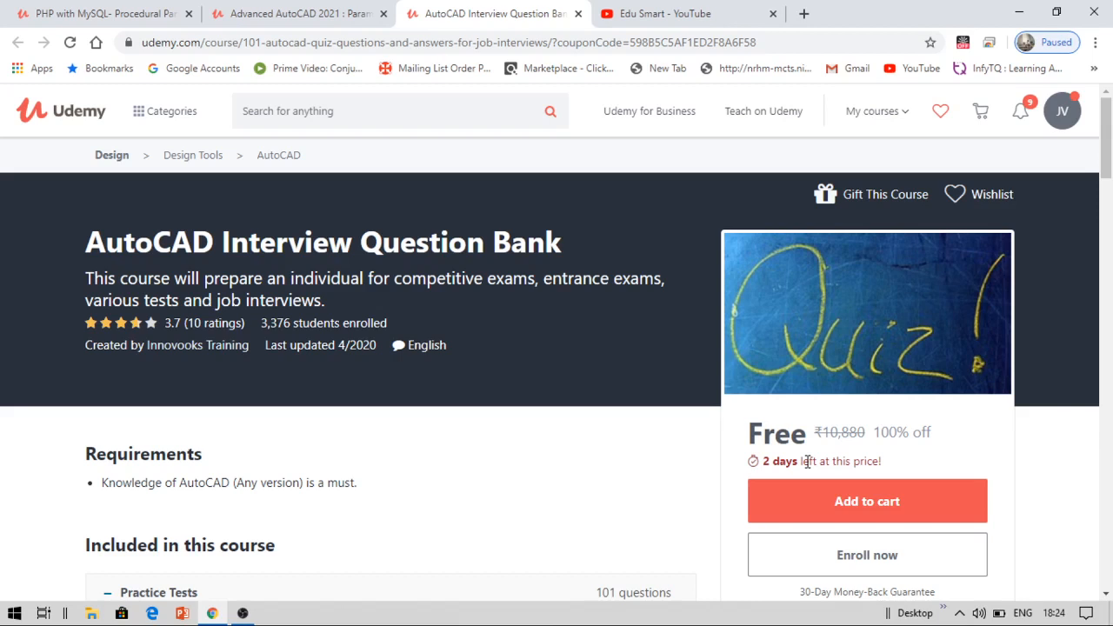
pyautogui.moveTo(580, 400)
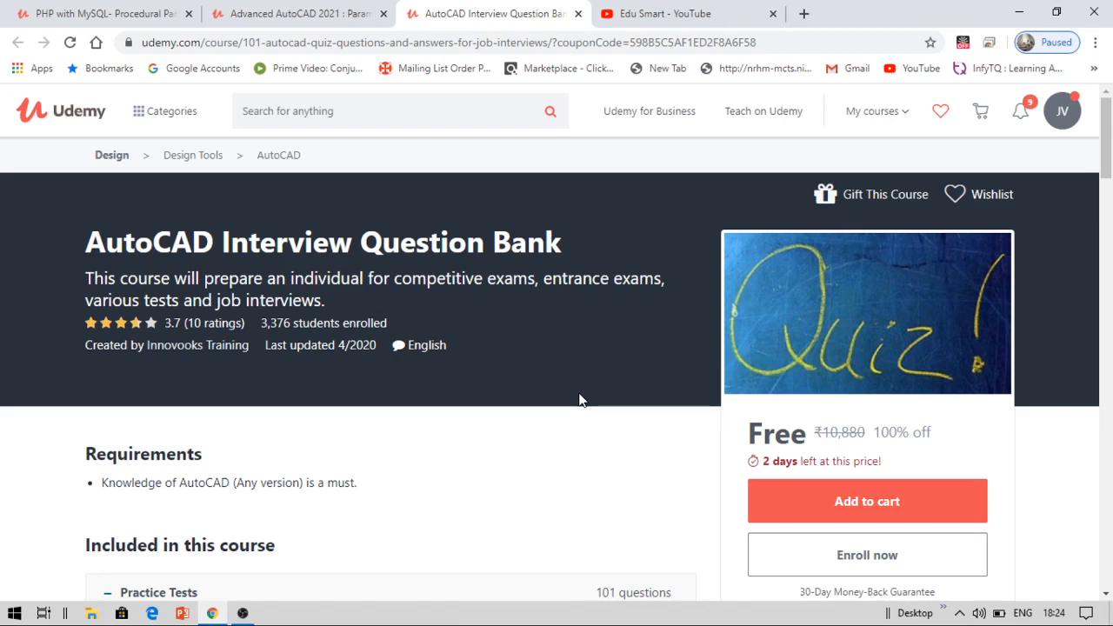
pyautogui.moveTo(334, 94)
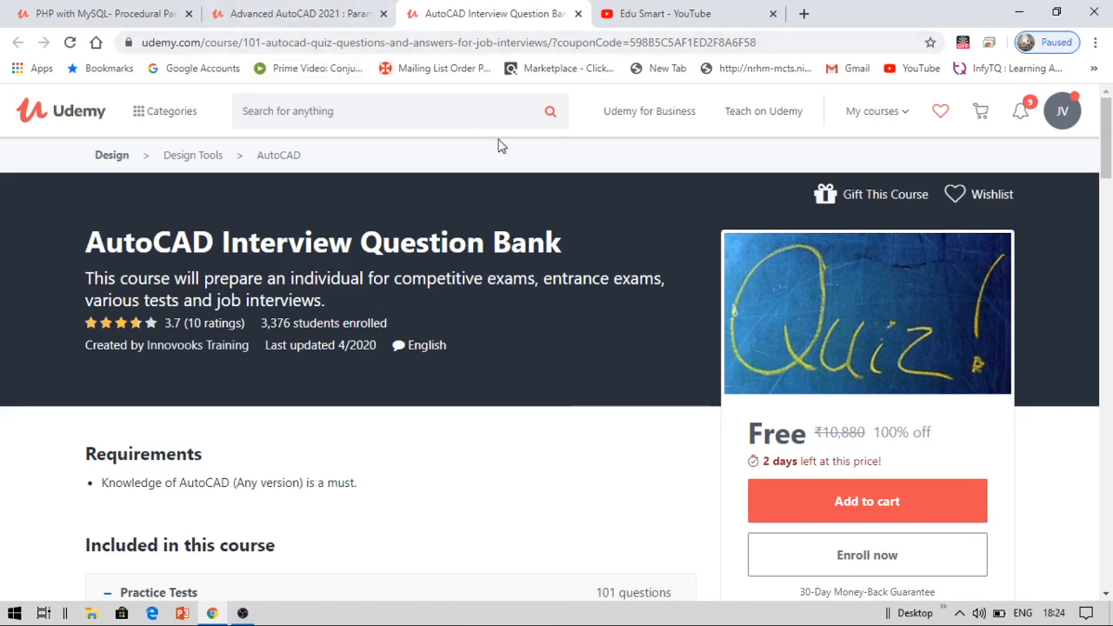
pyautogui.moveTo(510, 206)
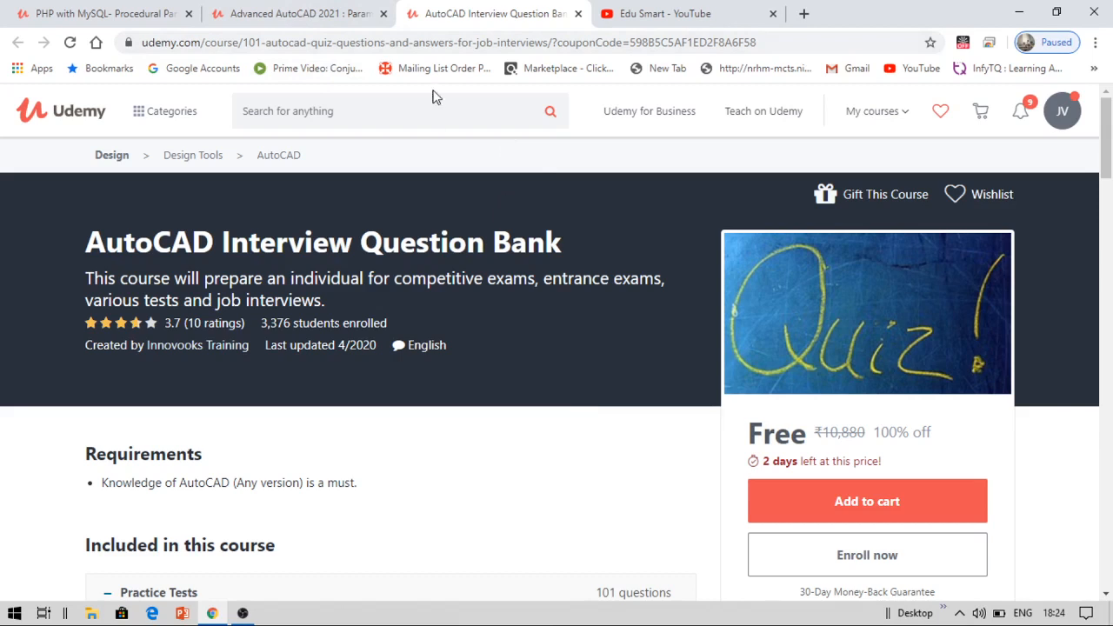
pyautogui.moveTo(94, 10)
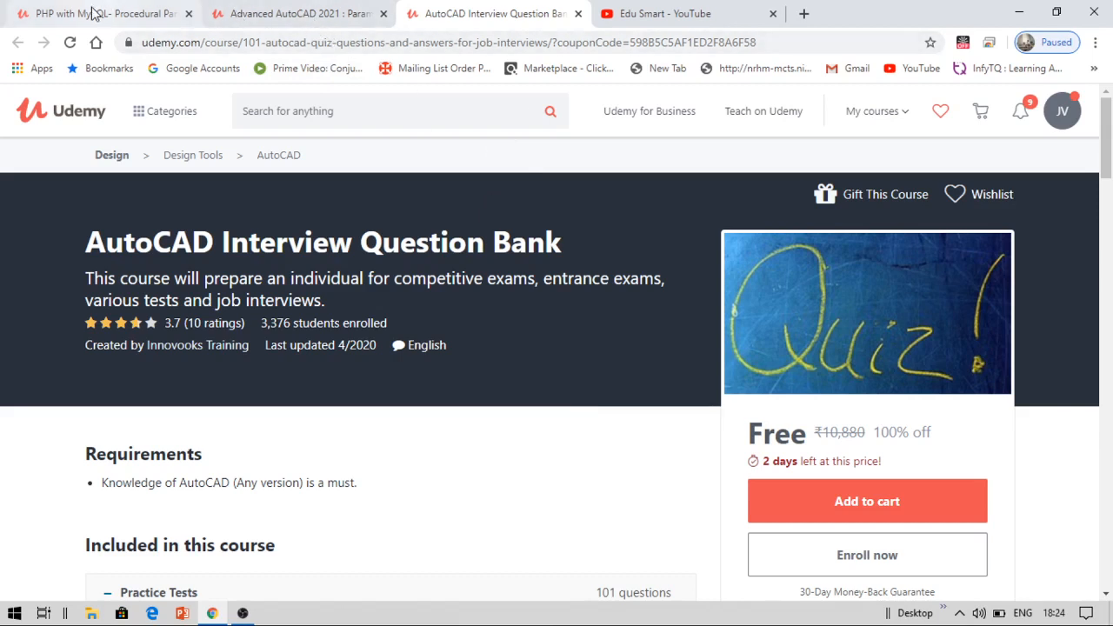
pyautogui.click(101, 14)
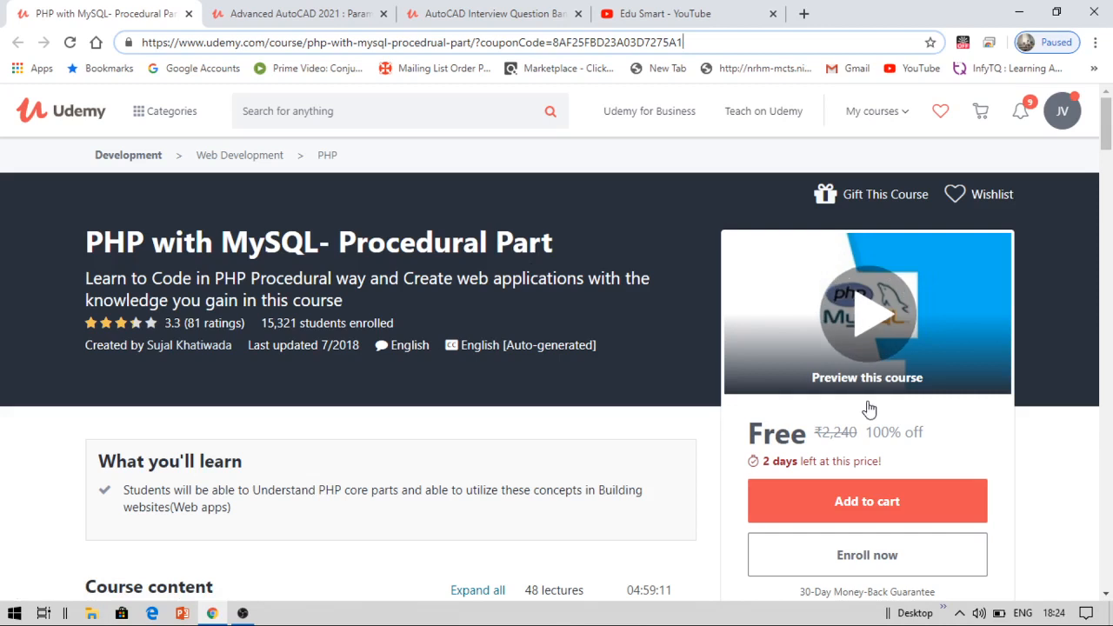
# Step: Review the free PHP with MySQL course details, then bring up the Advanced AutoCAD 2021 course
pyautogui.scroll(-3)
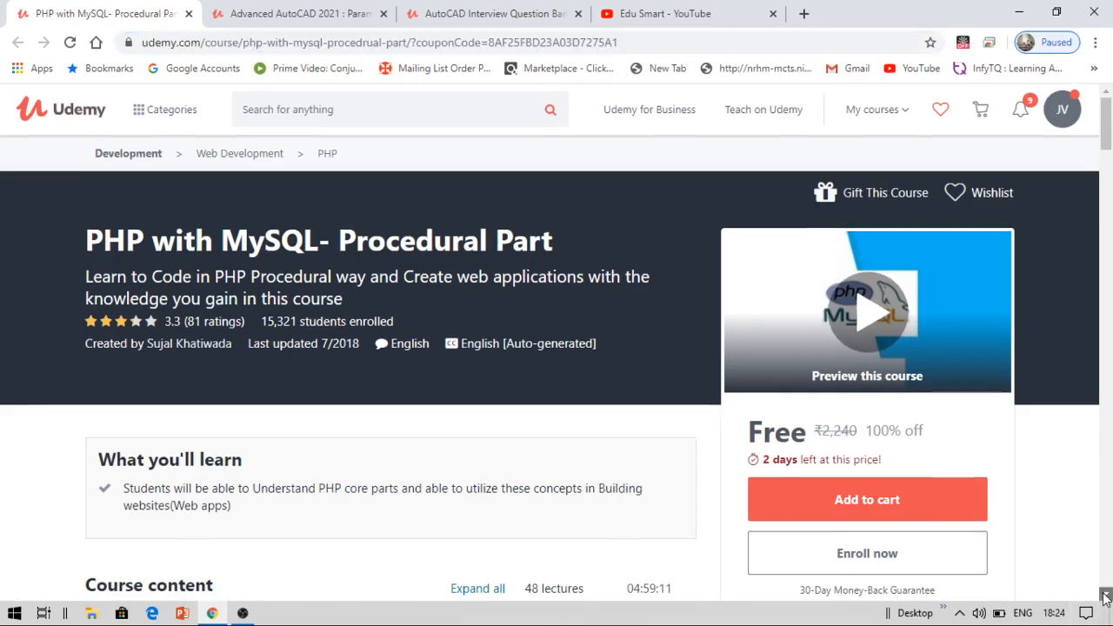
pyautogui.scroll(-3)
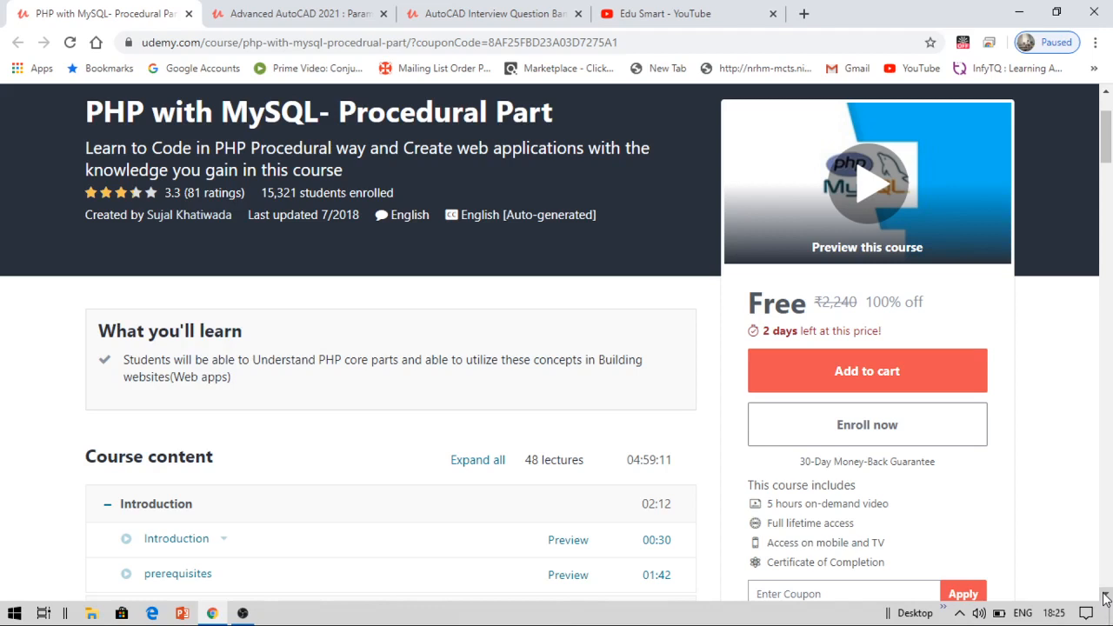
pyautogui.moveTo(883, 372)
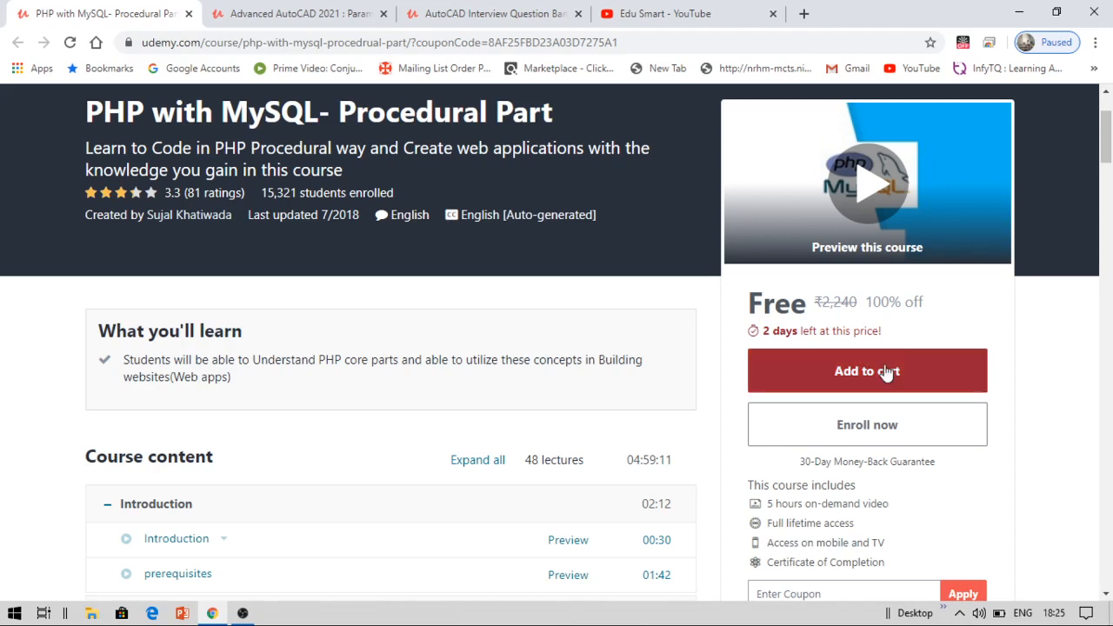
pyautogui.moveTo(899, 392)
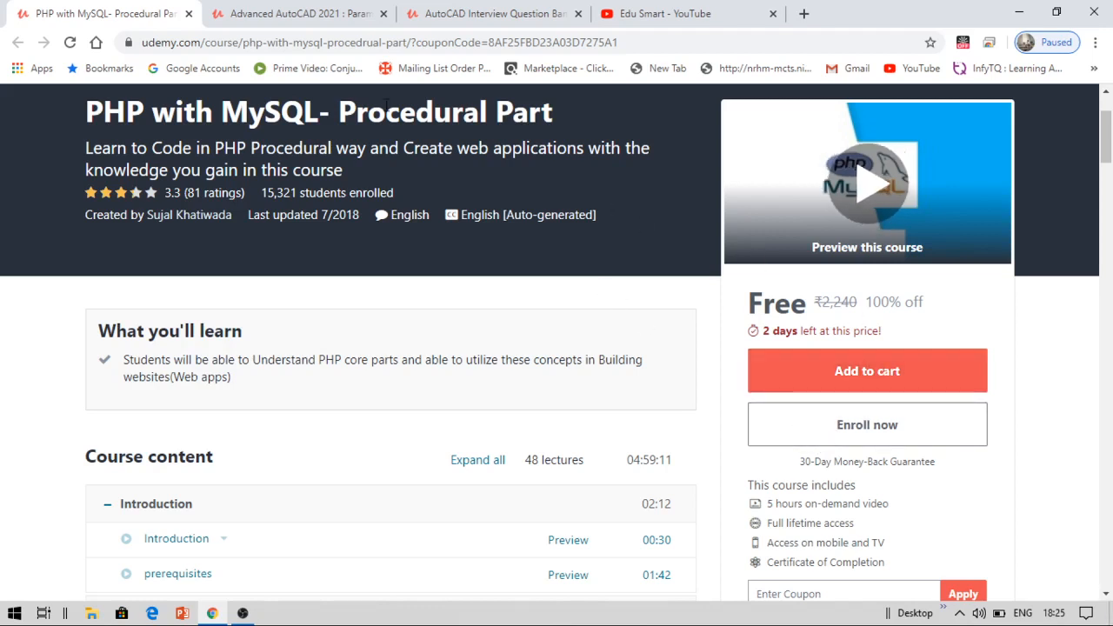
pyautogui.click(304, 14)
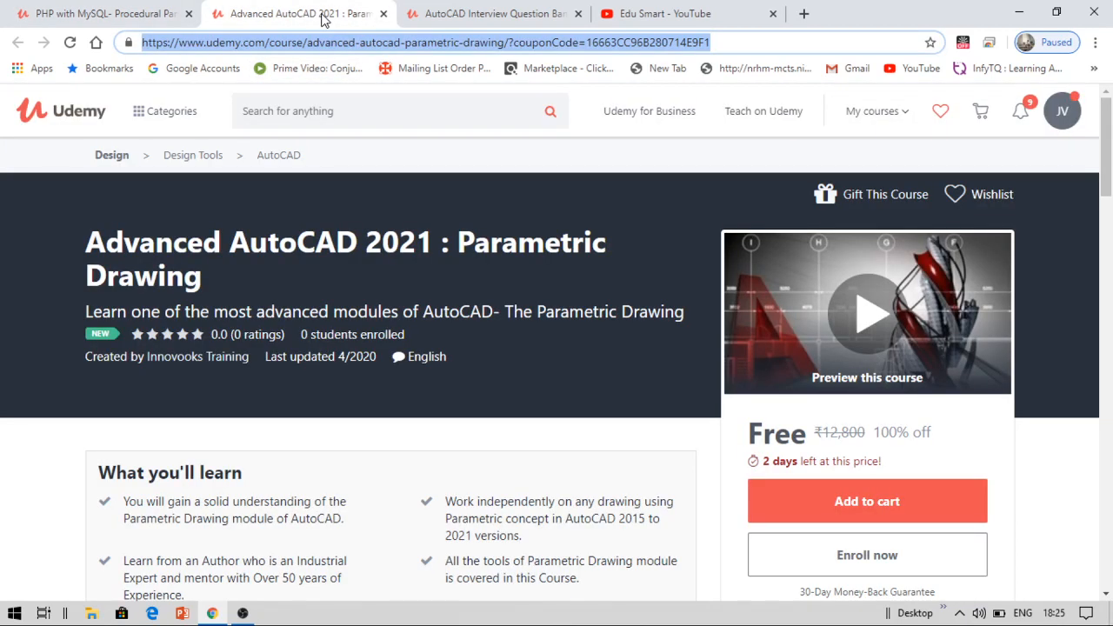
pyautogui.moveTo(362, 198)
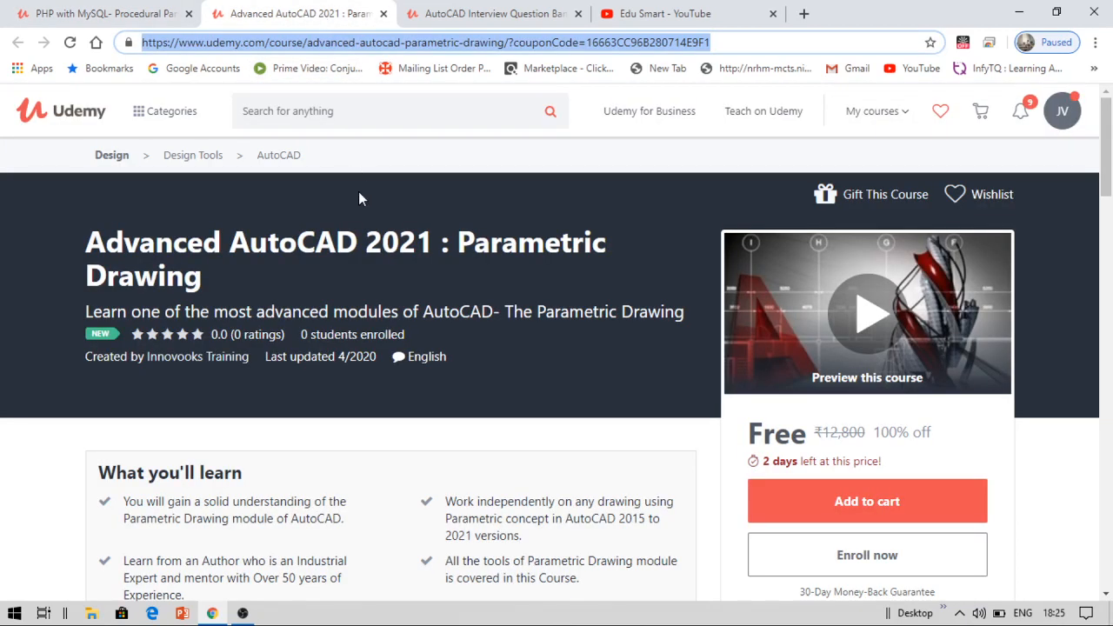
pyautogui.moveTo(473, 335)
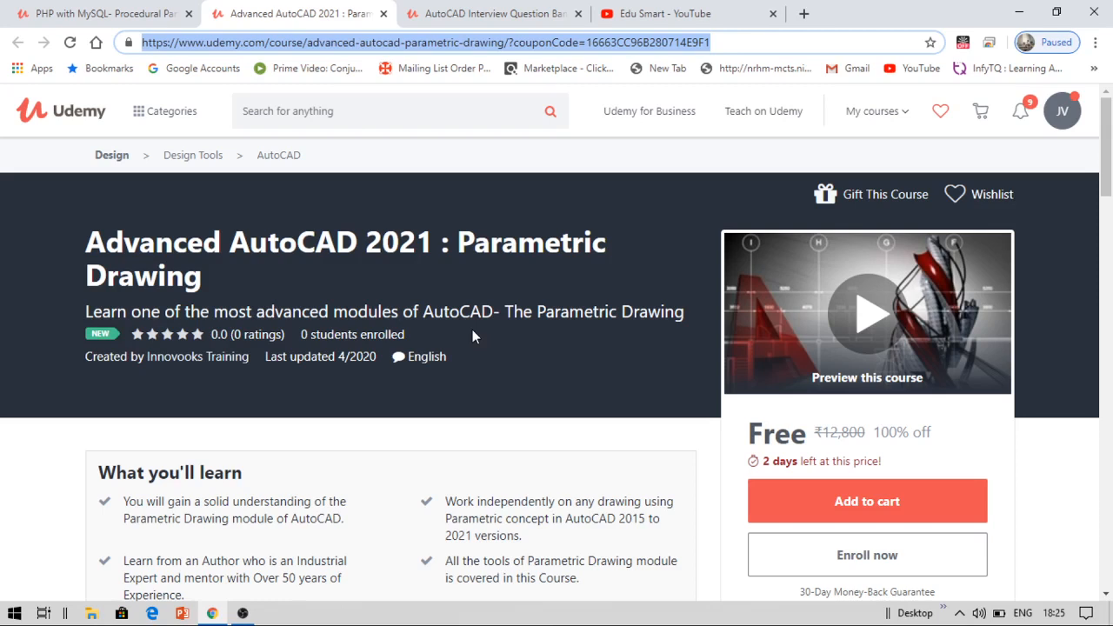
pyautogui.moveTo(810, 445)
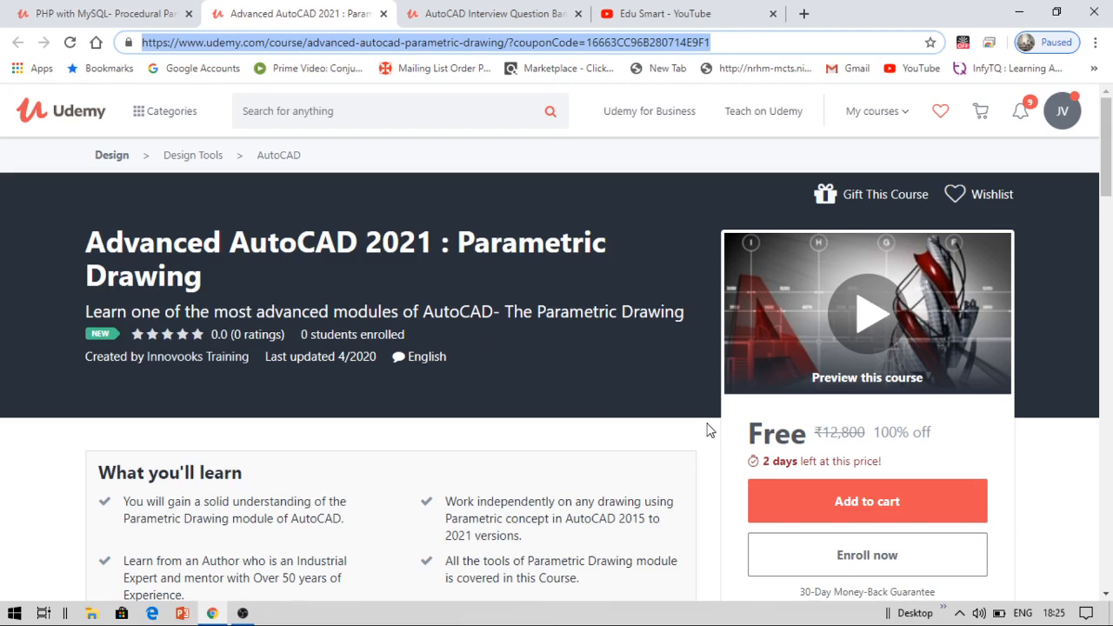
pyautogui.moveTo(508, 362)
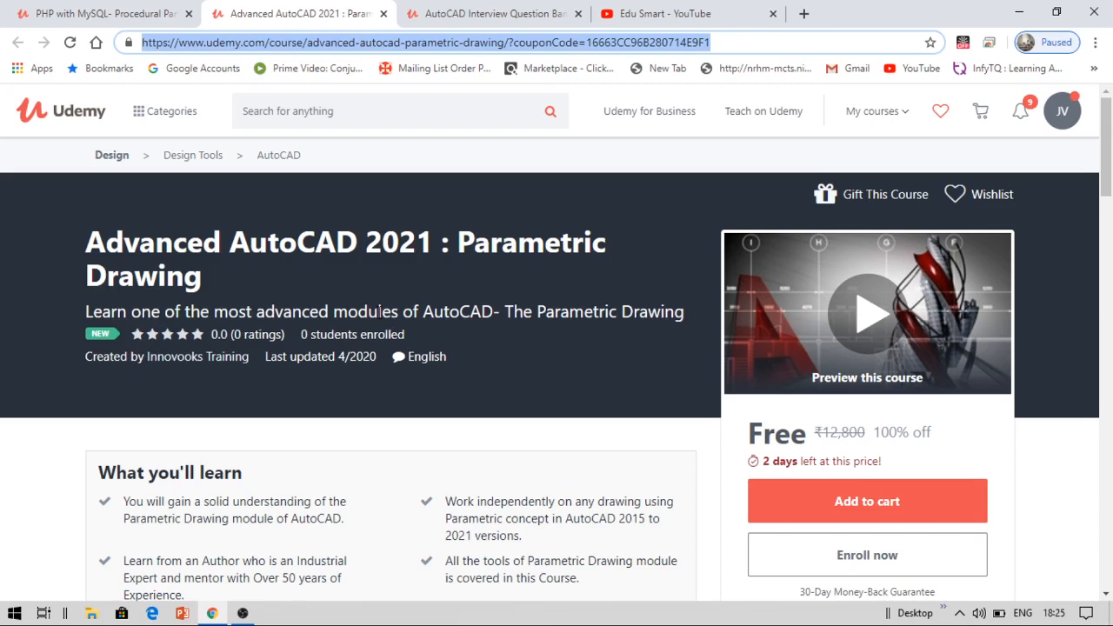
pyautogui.moveTo(412, 285)
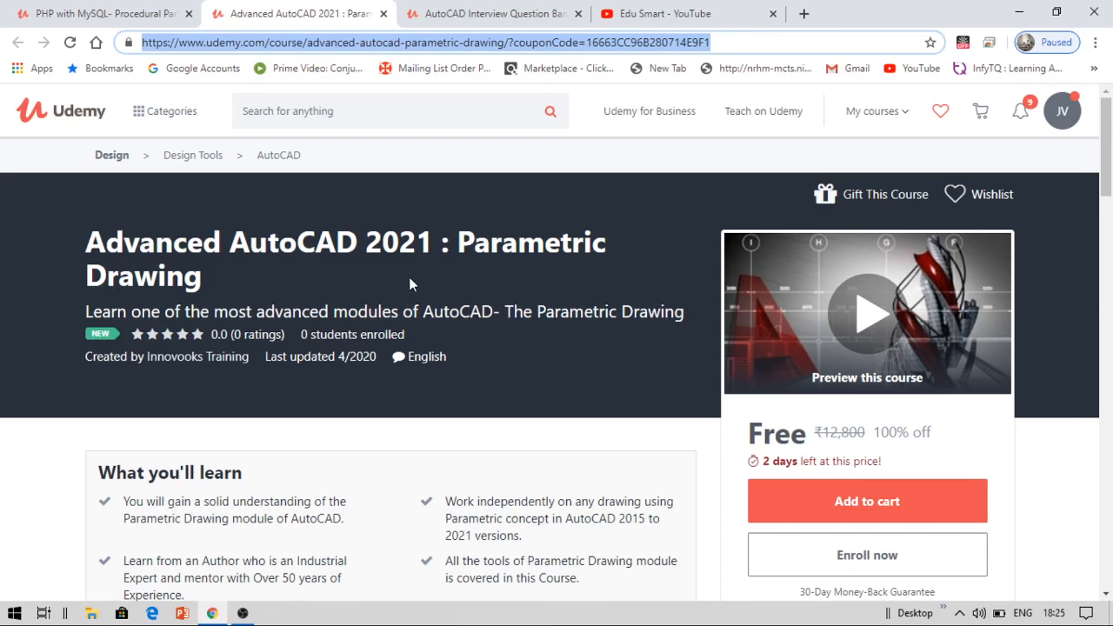
pyautogui.moveTo(640, 417)
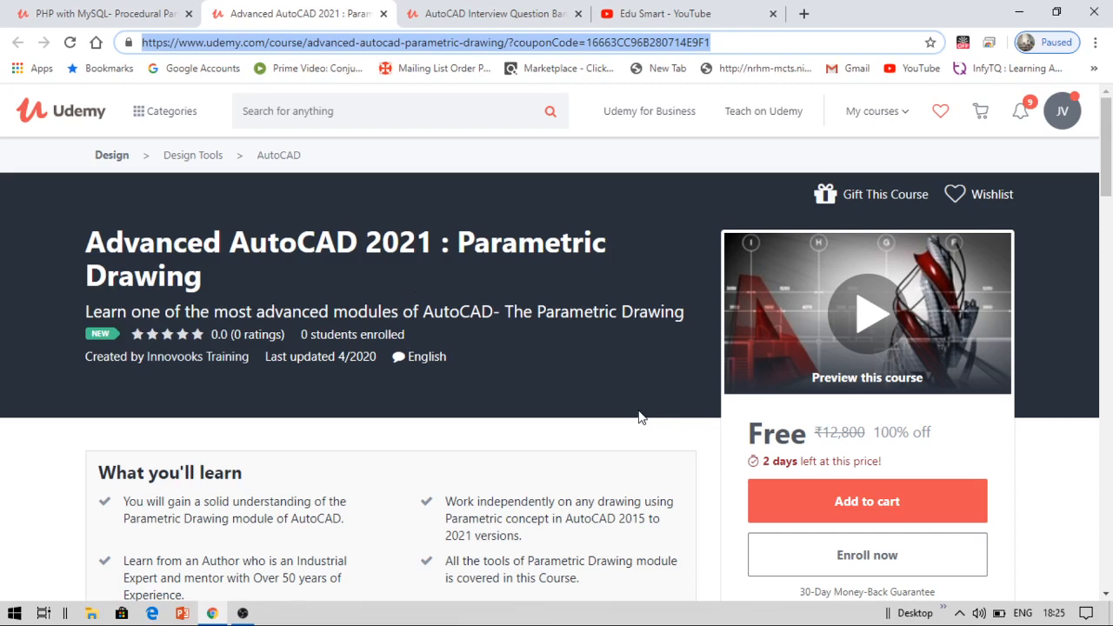
pyautogui.moveTo(1093, 565)
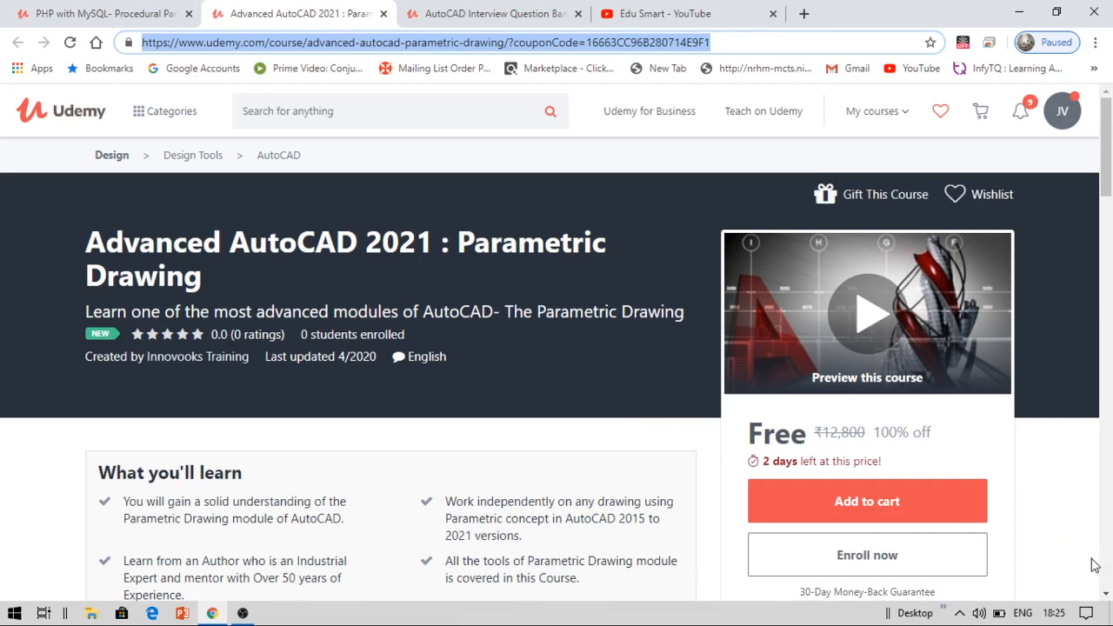
pyautogui.scroll(-3)
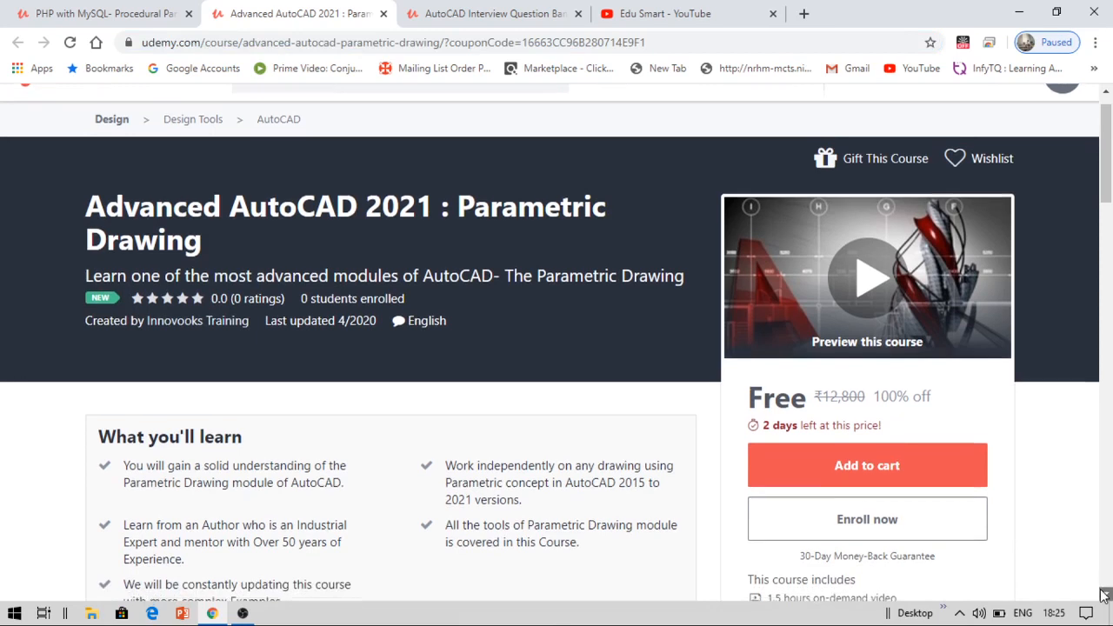
pyautogui.scroll(-3)
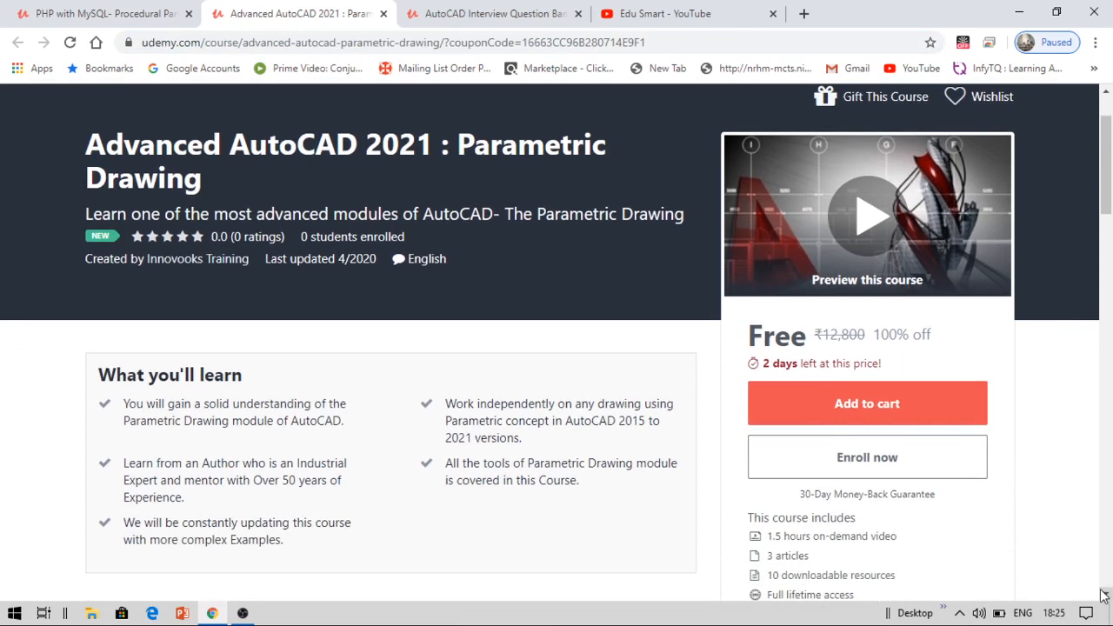
pyautogui.scroll(-3)
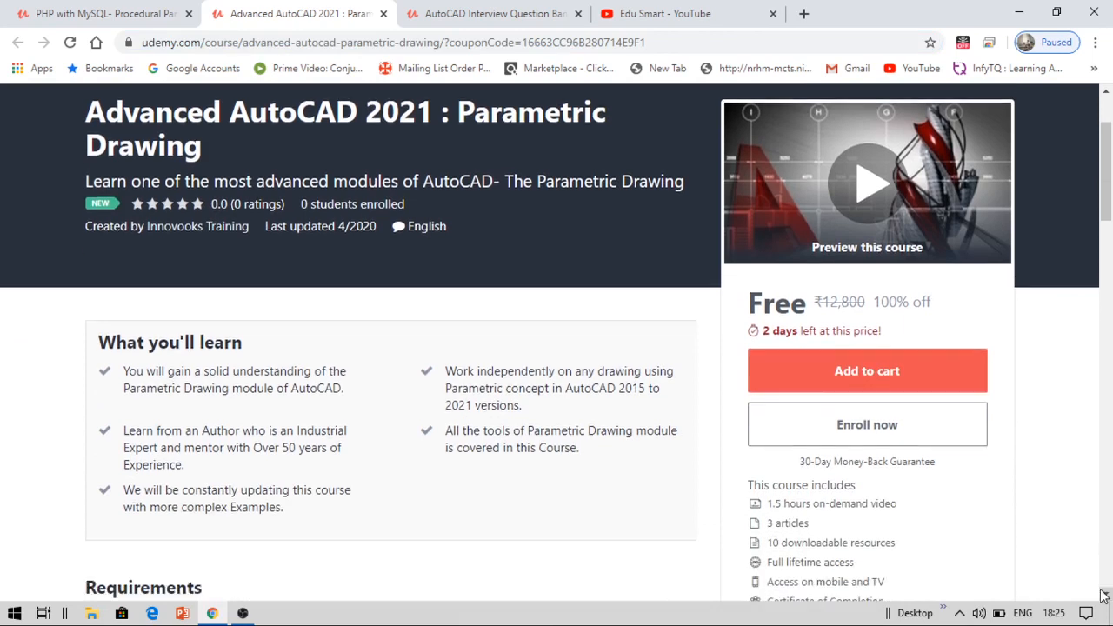
pyautogui.scroll(-3)
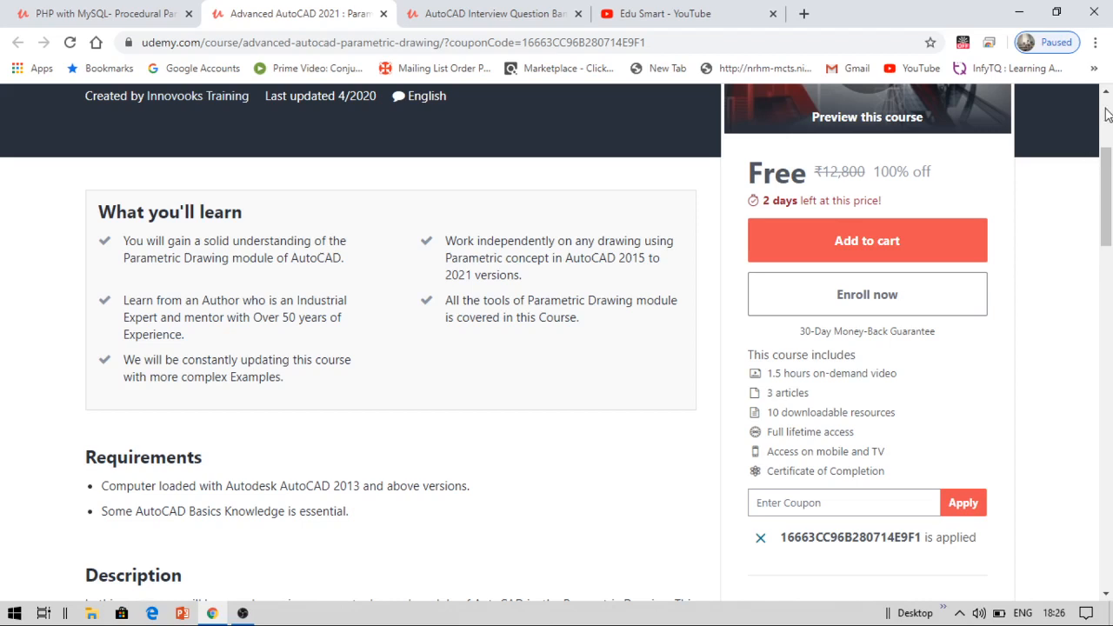
# Step: Search Google for edusmartbyvinay in a new tab and choose the Edu Smart blog result
pyautogui.scroll(3)
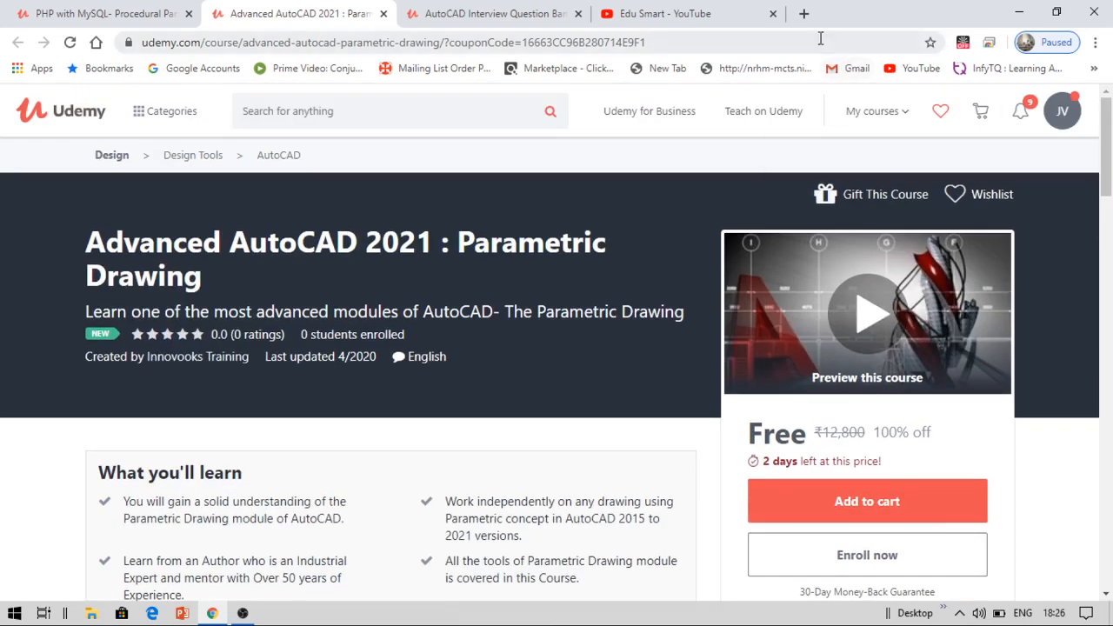
pyautogui.click(803, 14)
pyautogui.write('ed')
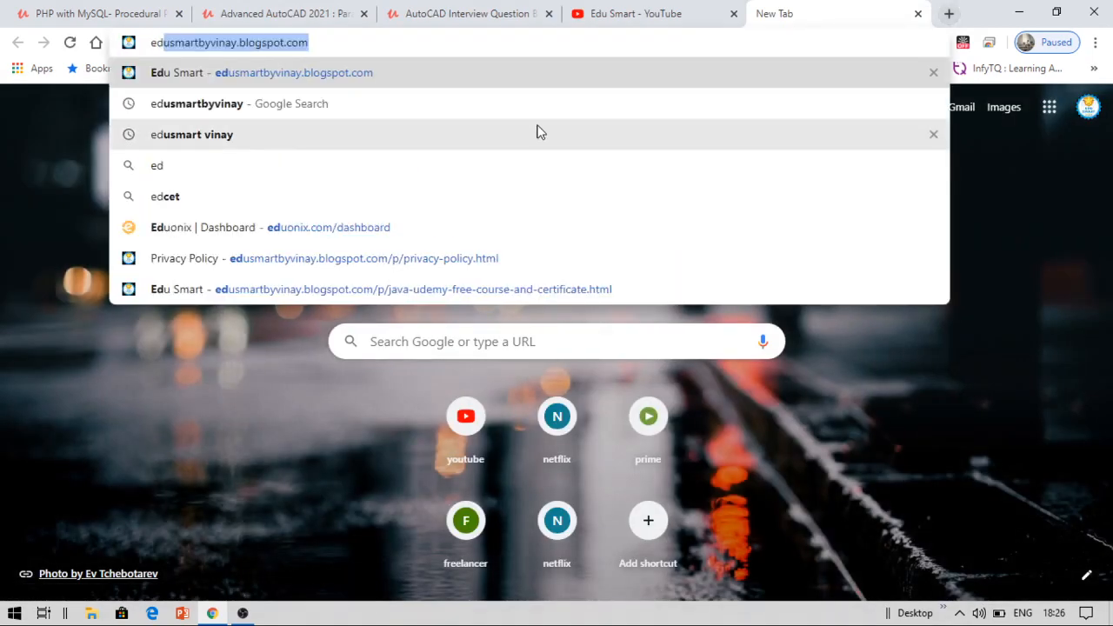
pyautogui.moveTo(449, 118)
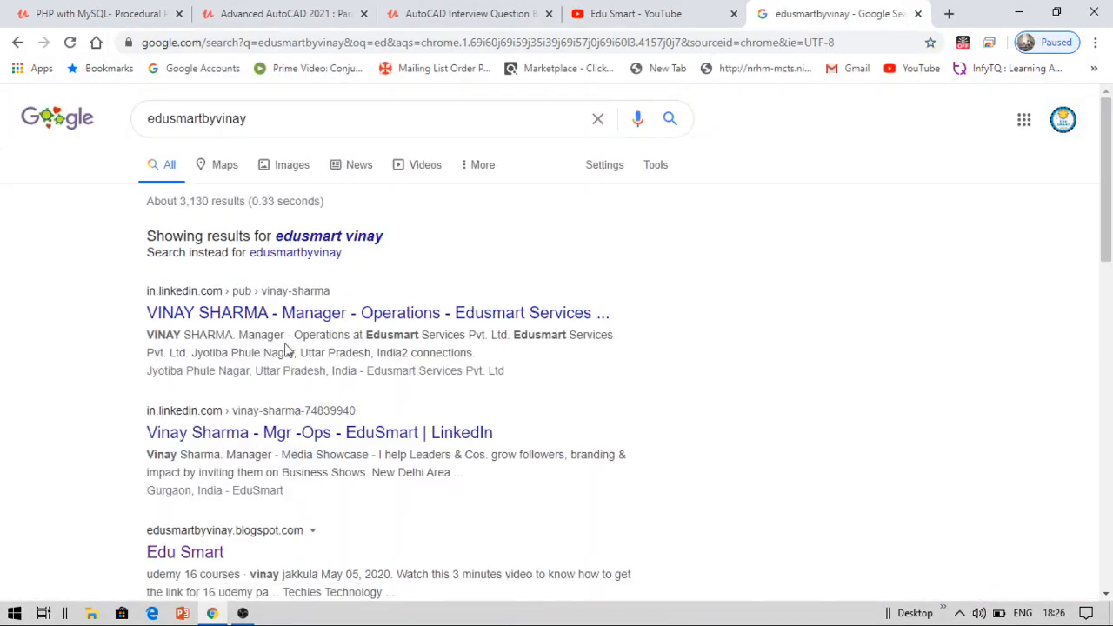
pyautogui.moveTo(205, 553)
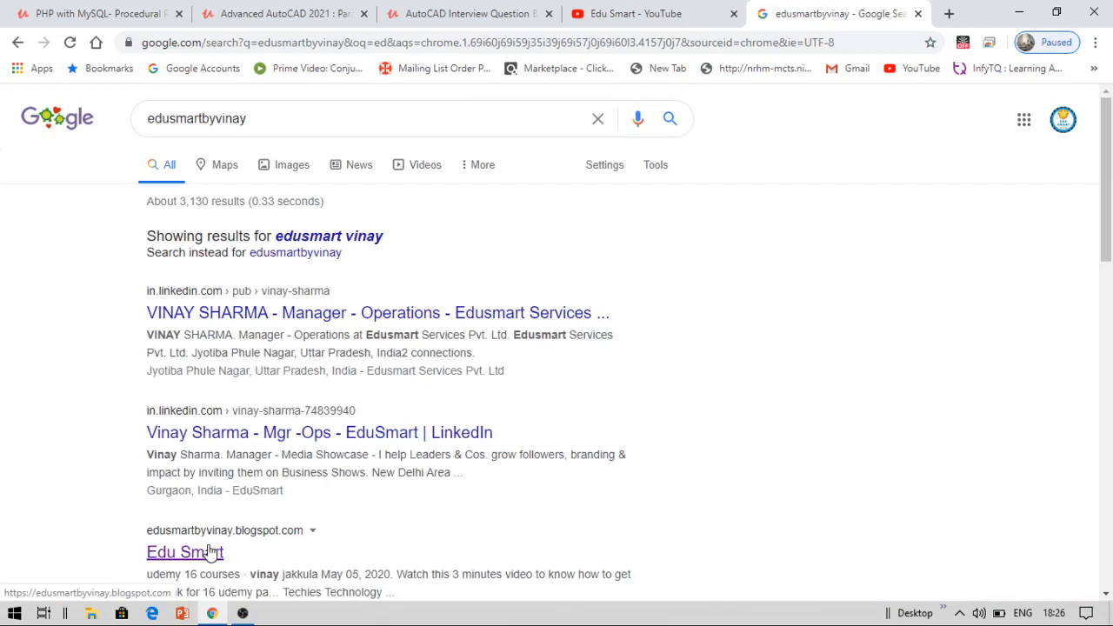
pyautogui.click(185, 553)
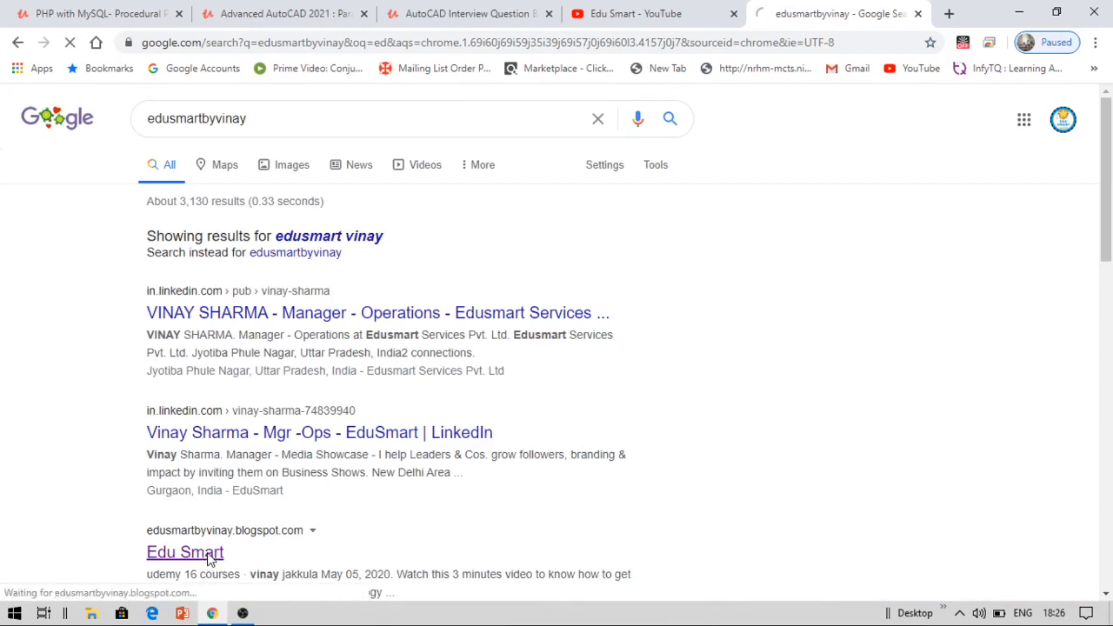
# Step: Load the Edu Smart blog home page and reach its Recent posts, including Learning is Fun
pyautogui.click(184, 552)
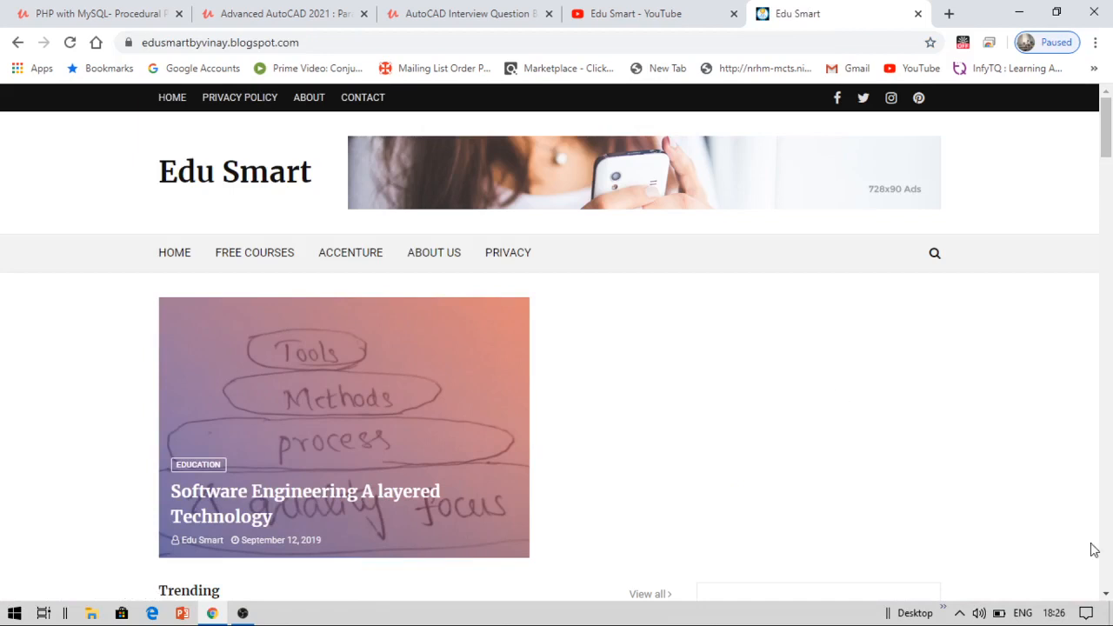
pyautogui.scroll(-3)
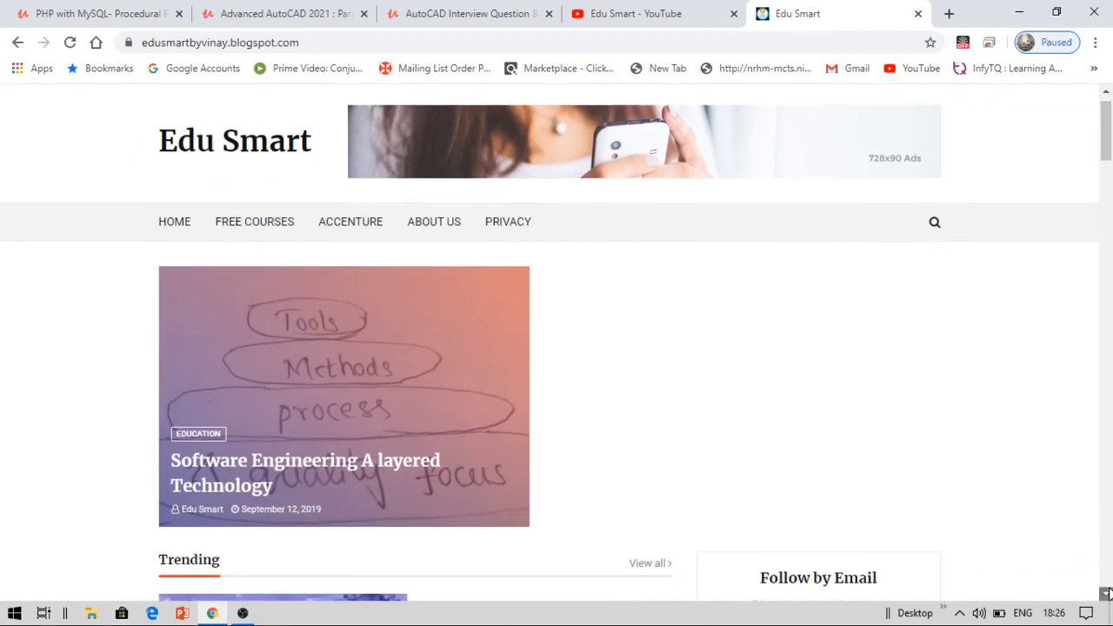
pyautogui.scroll(-3)
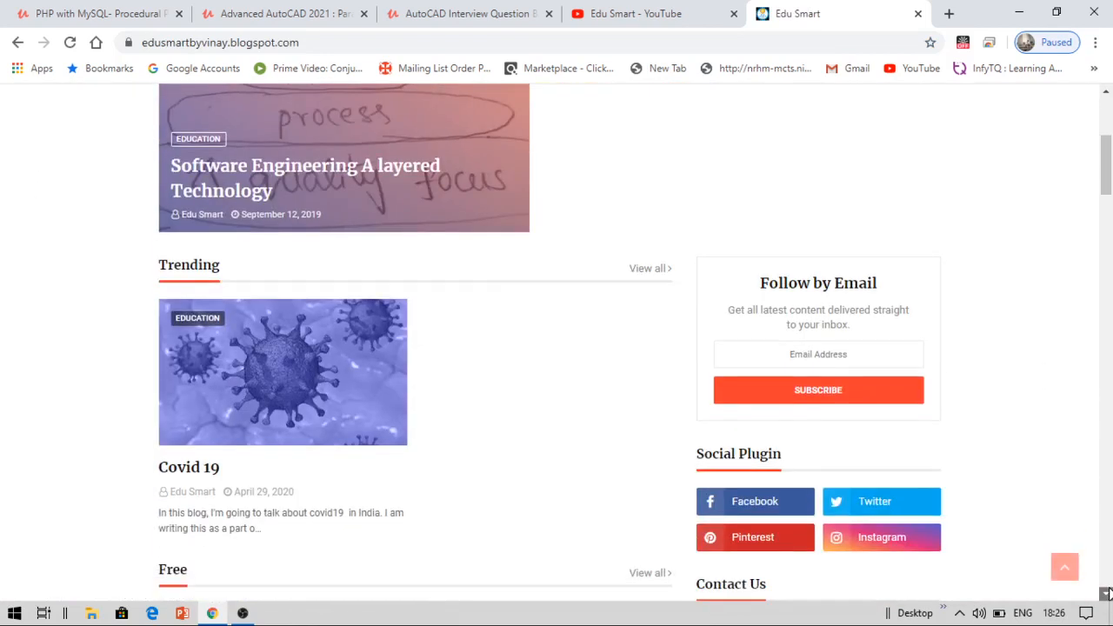
pyautogui.scroll(-3)
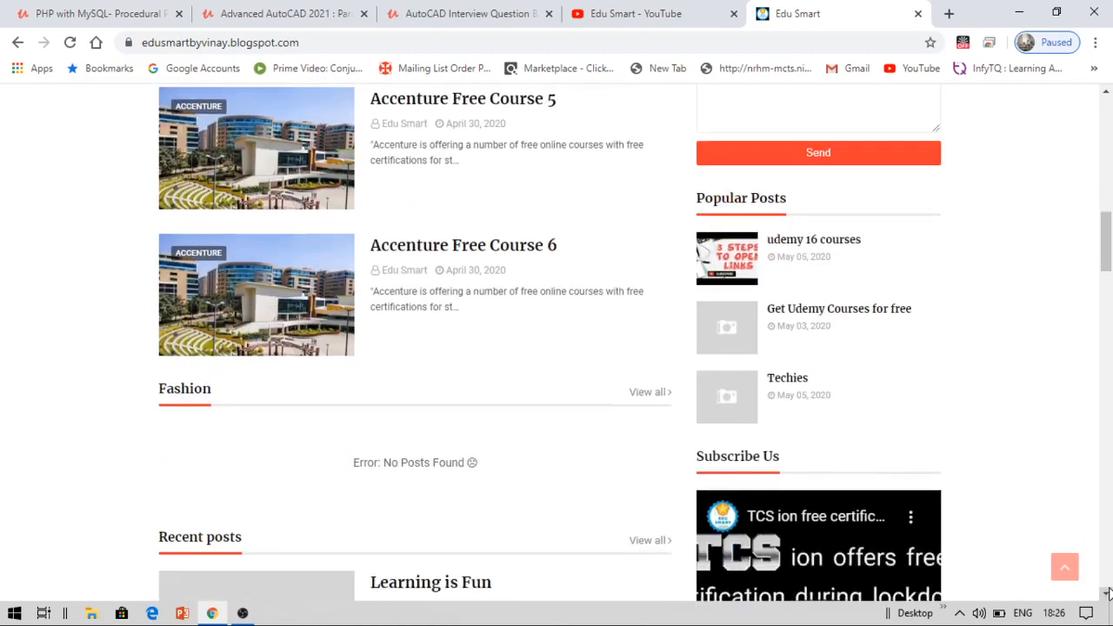
pyautogui.scroll(-3)
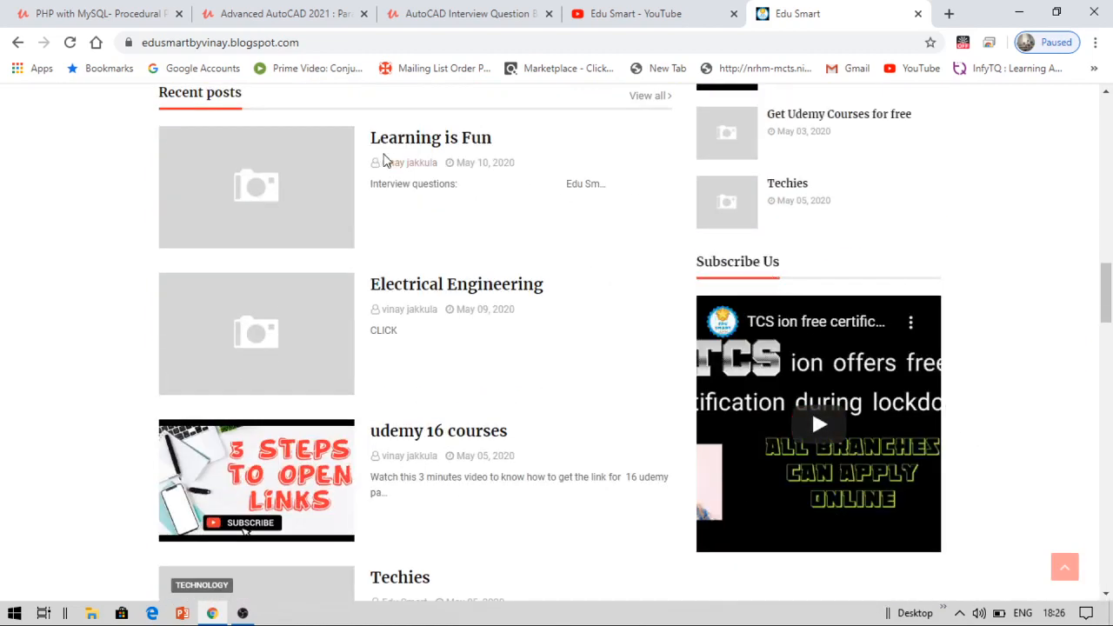
pyautogui.moveTo(412, 146)
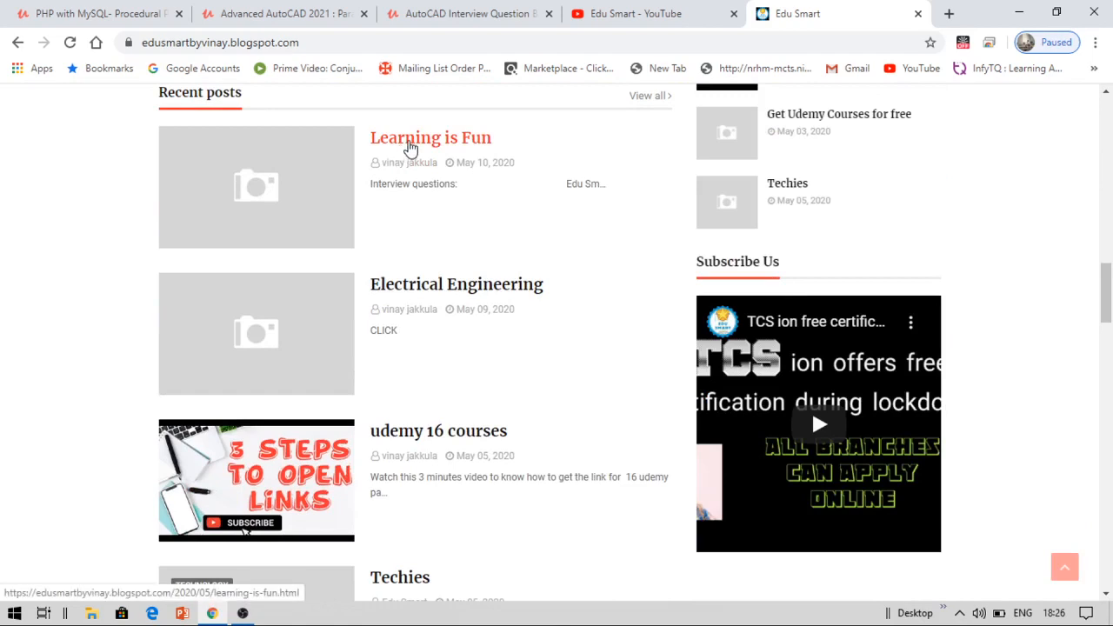
# Step: Open the Learning is Fun post and reach its Php with Mysql course link
pyautogui.click(429, 137)
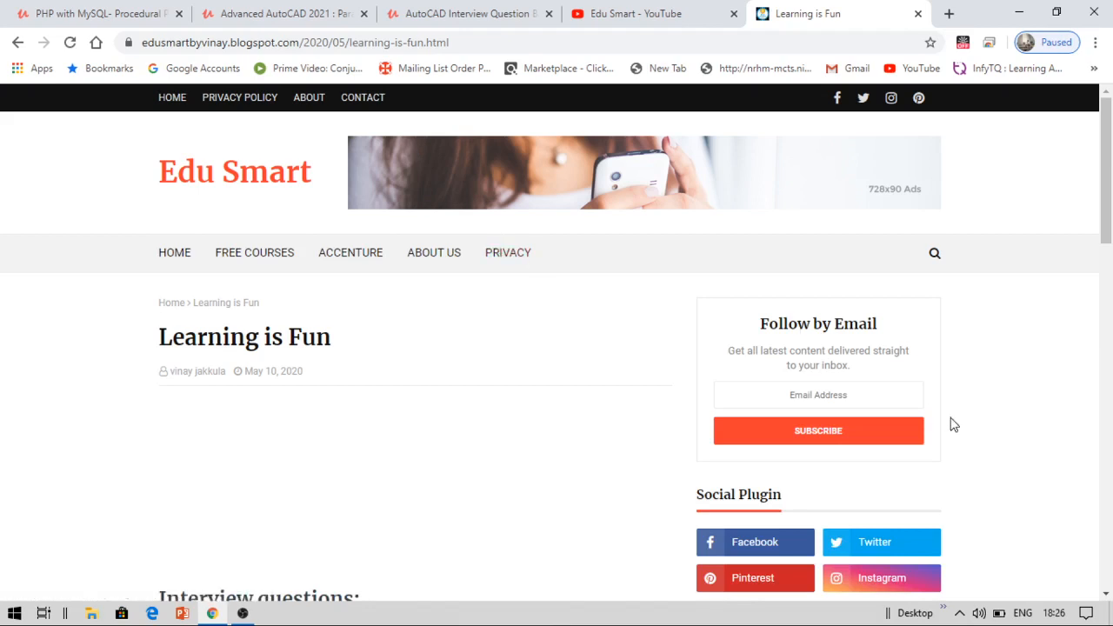
pyautogui.moveTo(1104, 571)
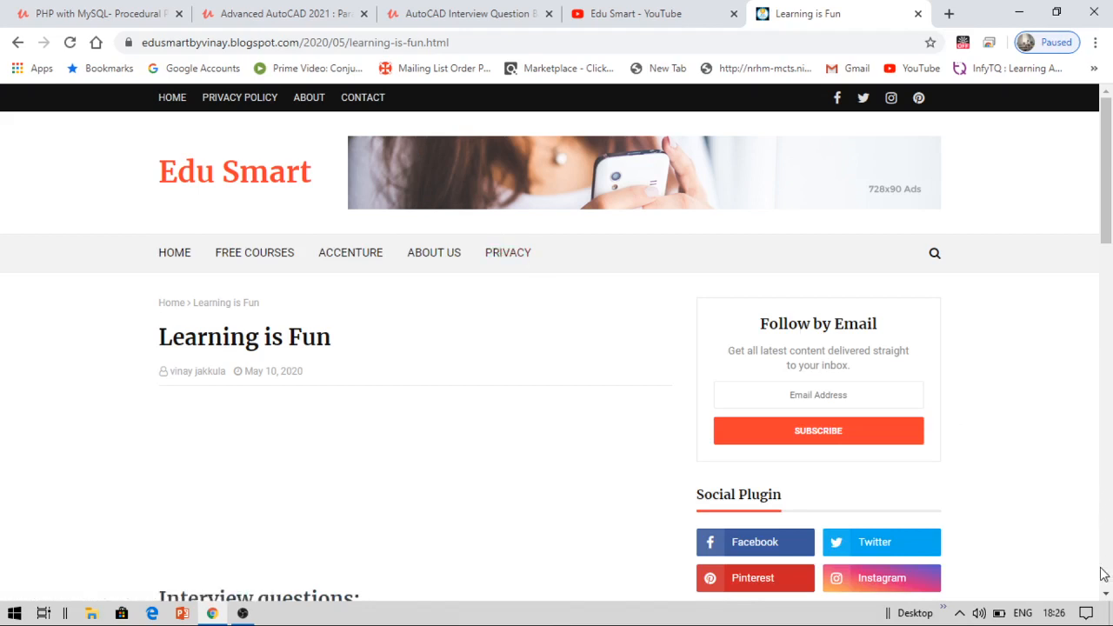
pyautogui.scroll(-3)
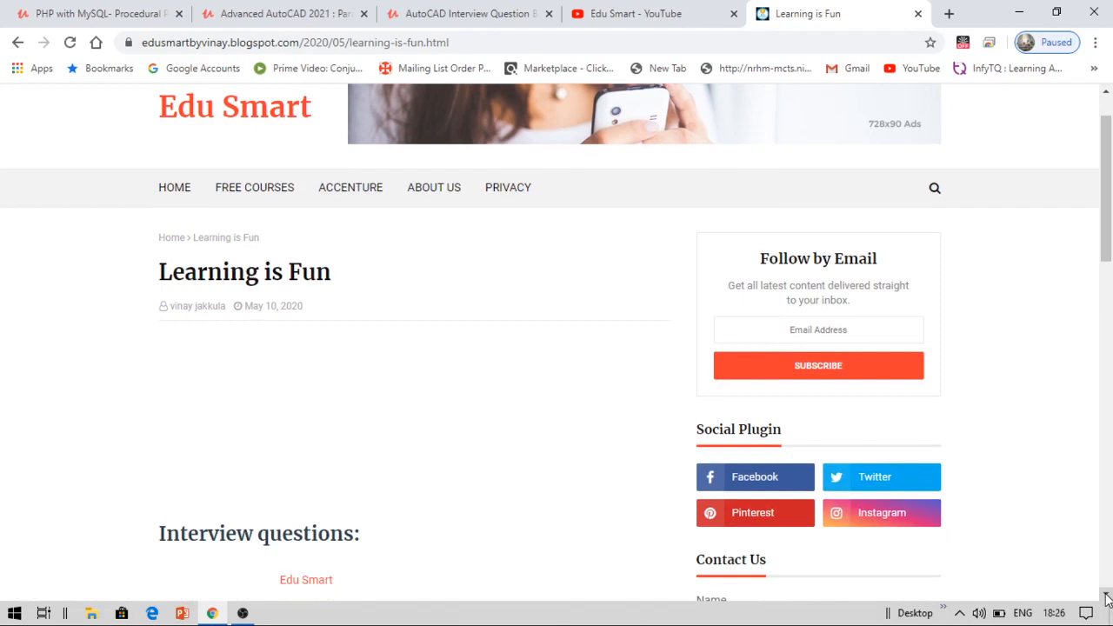
pyautogui.scroll(-3)
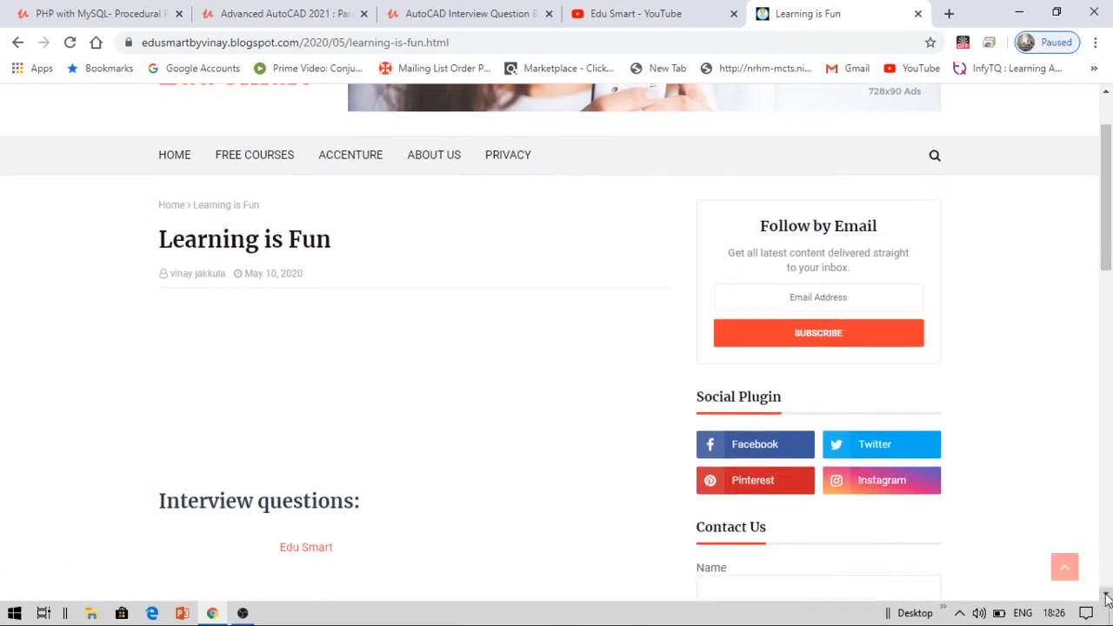
pyautogui.scroll(-3)
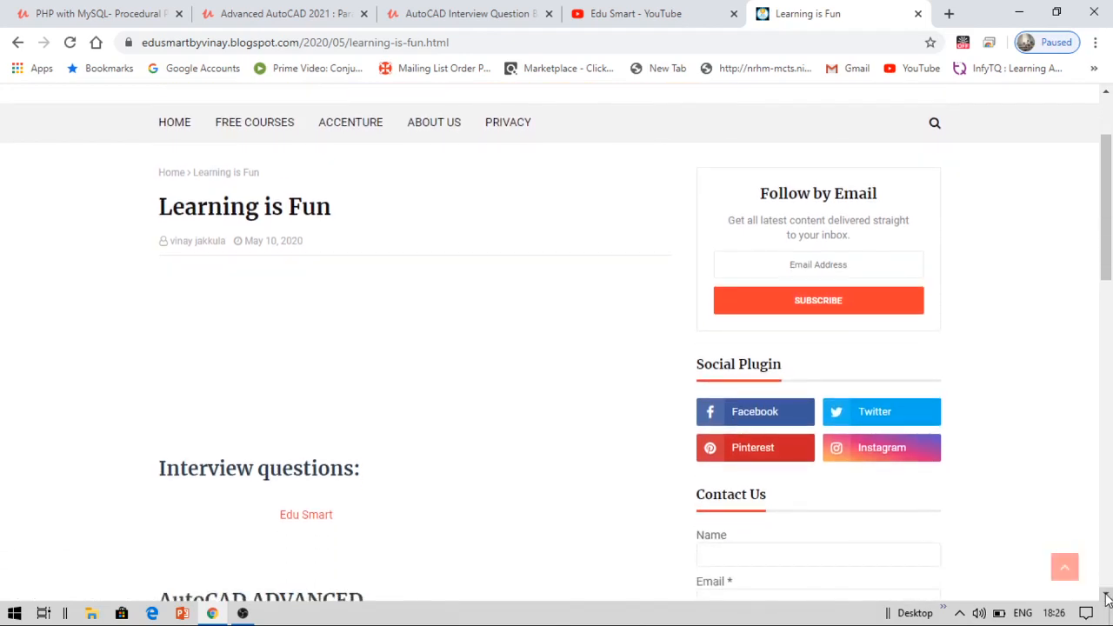
pyautogui.scroll(-3)
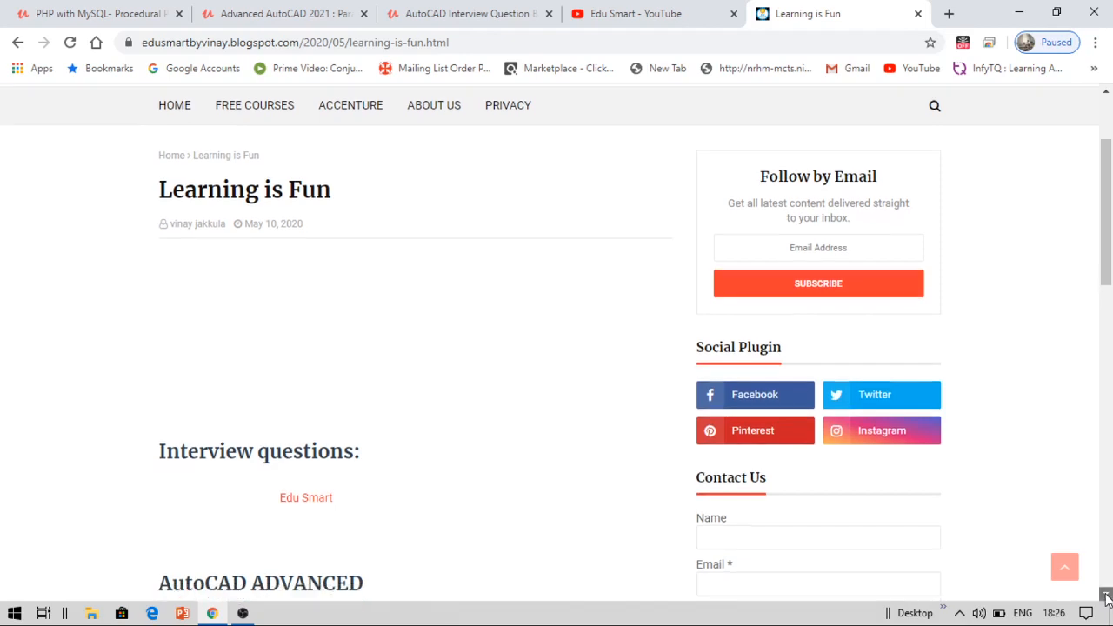
pyautogui.scroll(-3)
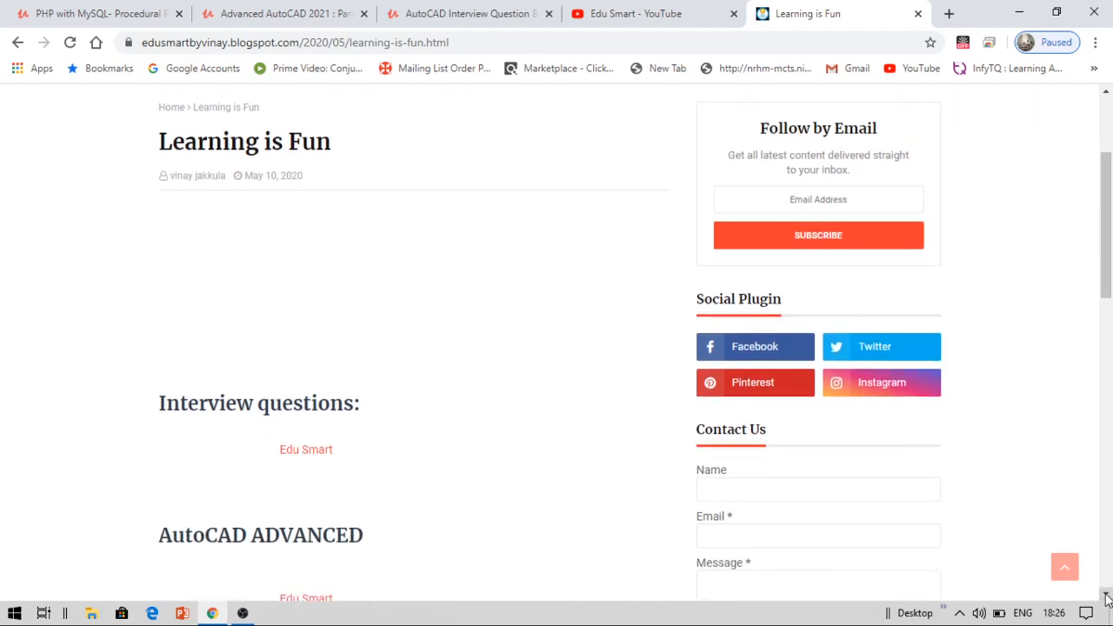
pyautogui.scroll(-3)
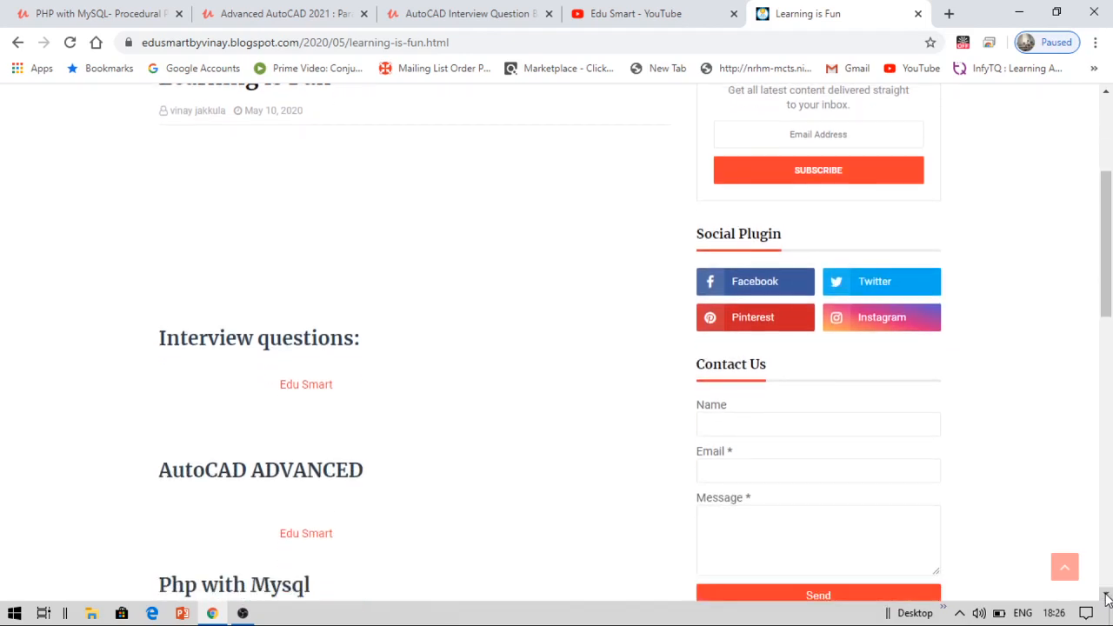
pyautogui.scroll(-3)
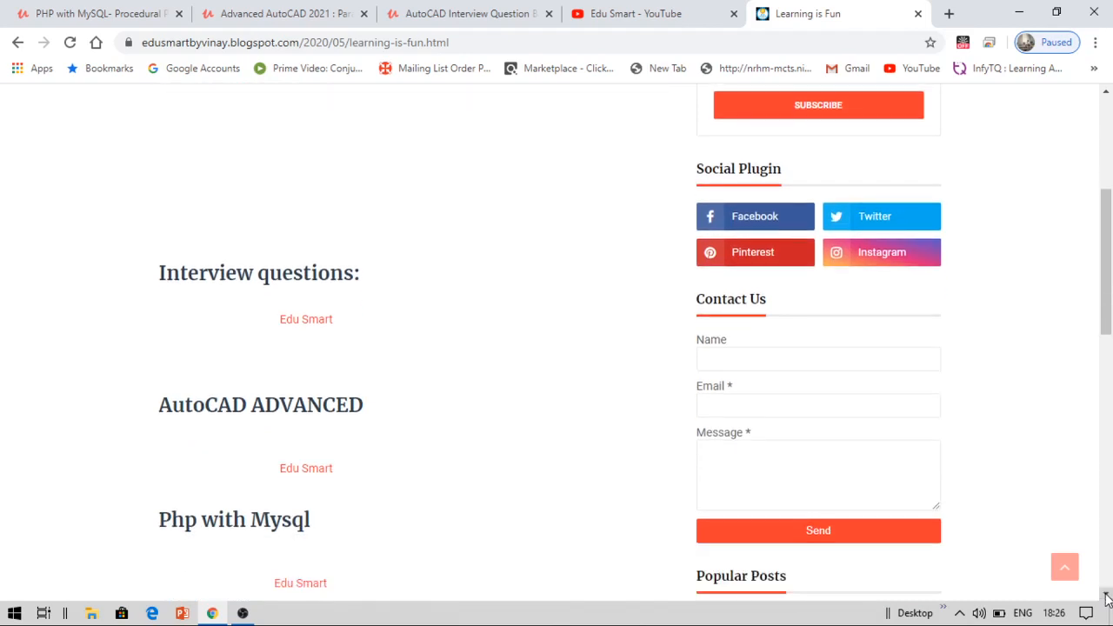
pyautogui.scroll(-3)
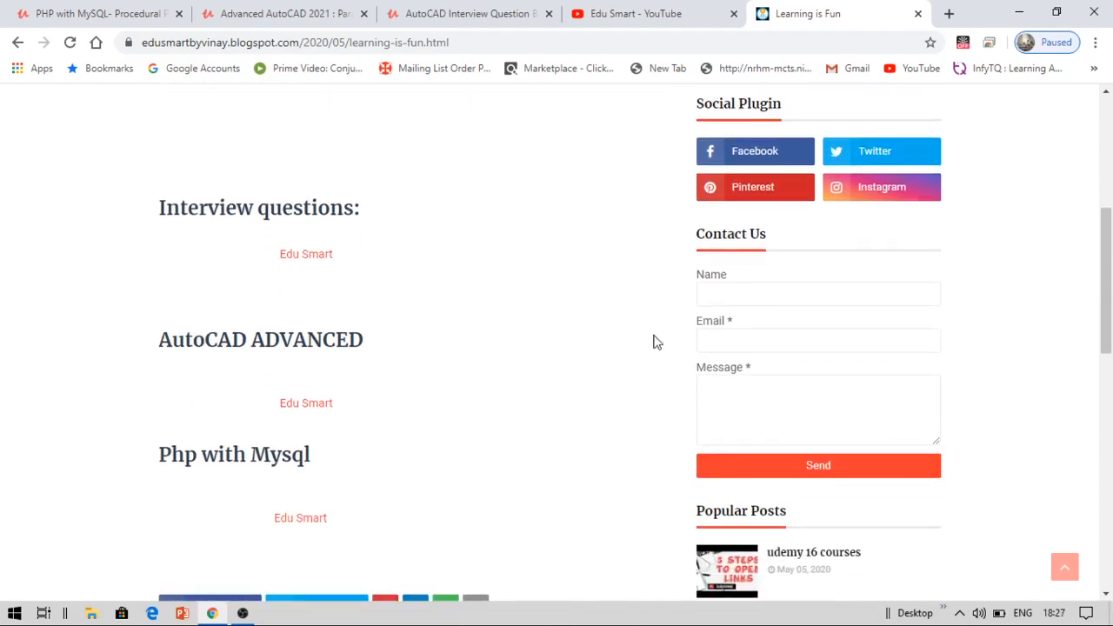
pyautogui.moveTo(345, 311)
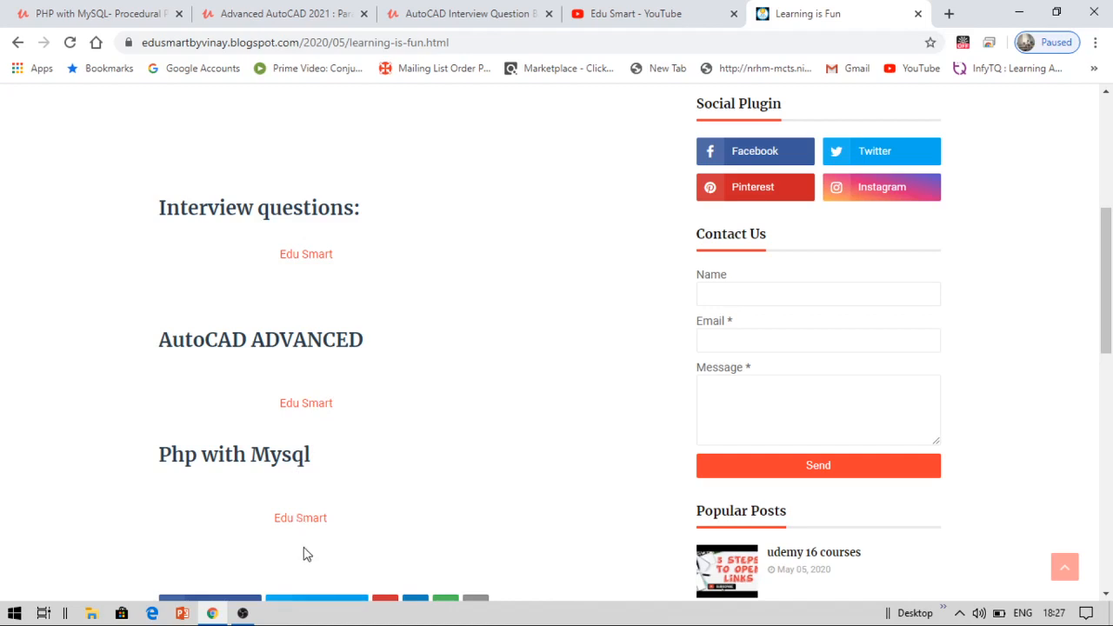
# Step: Follow the Php with Mysql coupon link and enroll free in PHP with MySQL- Procedural Part
pyautogui.click(299, 519)
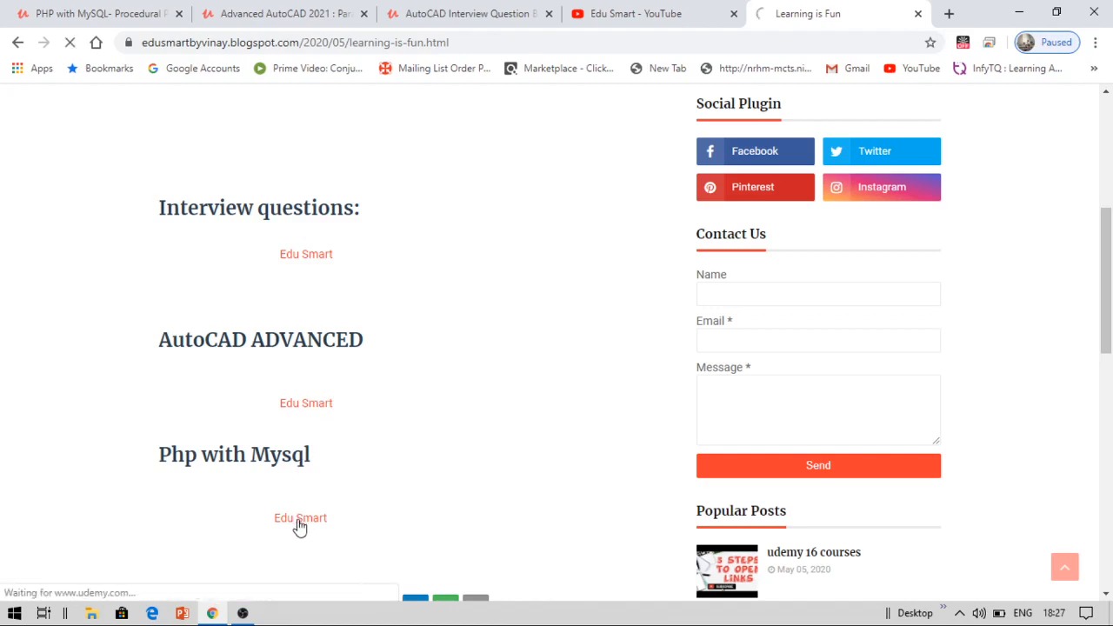
pyautogui.click(299, 519)
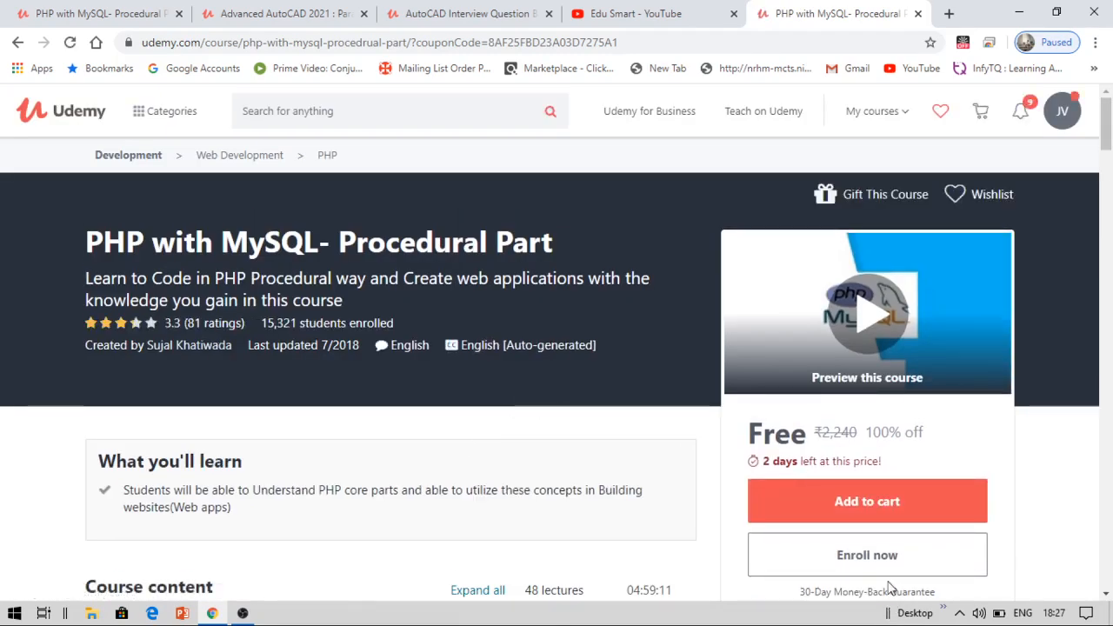
pyautogui.click(868, 555)
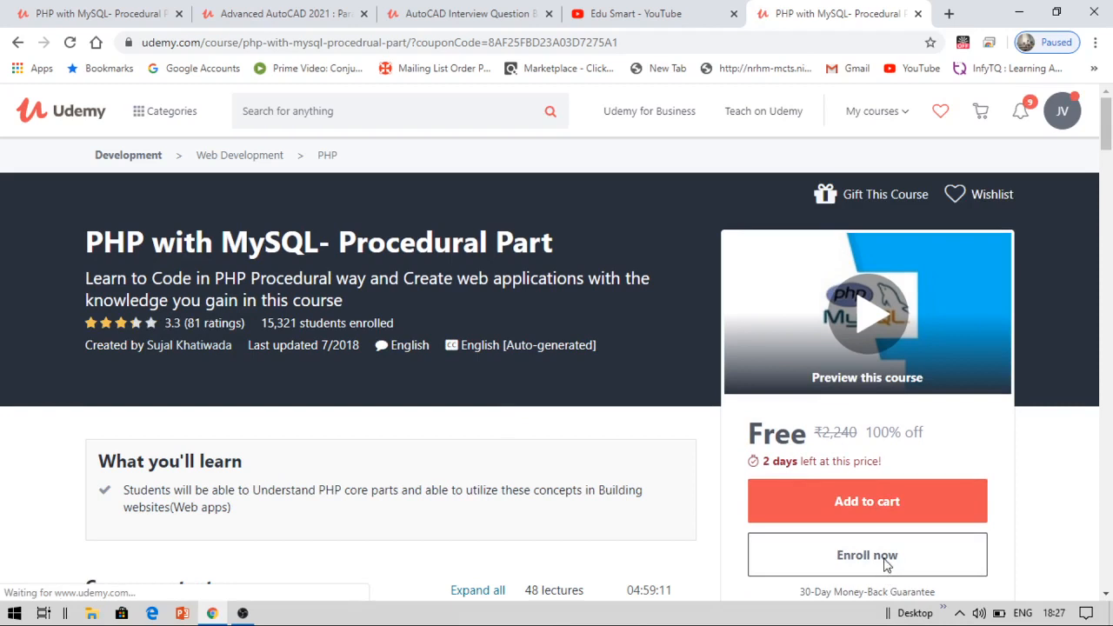
pyautogui.click(867, 555)
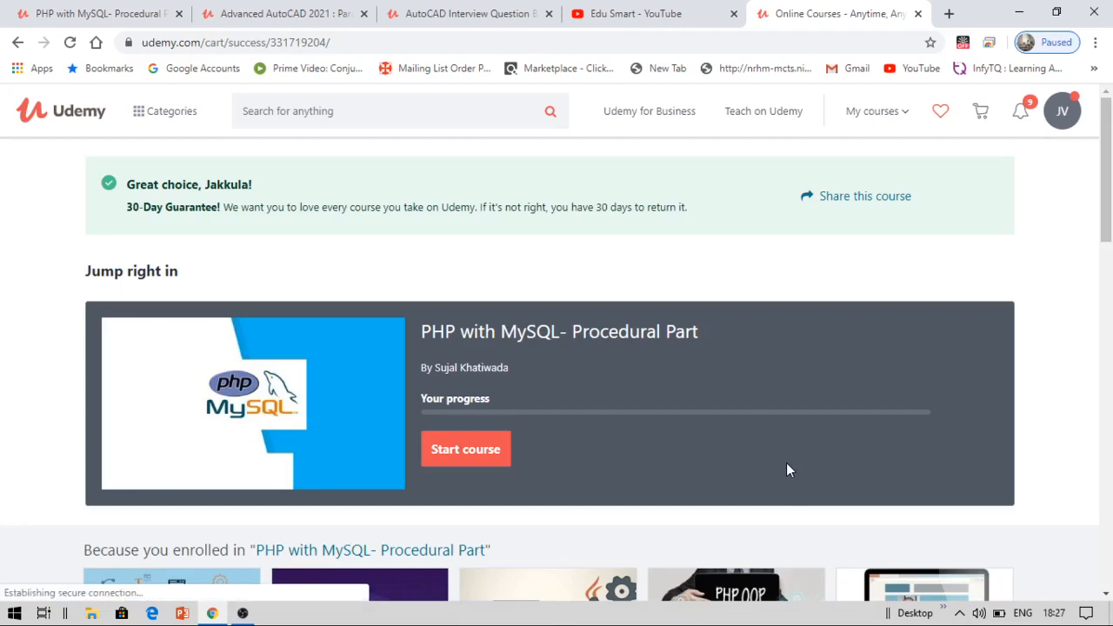
pyautogui.moveTo(744, 418)
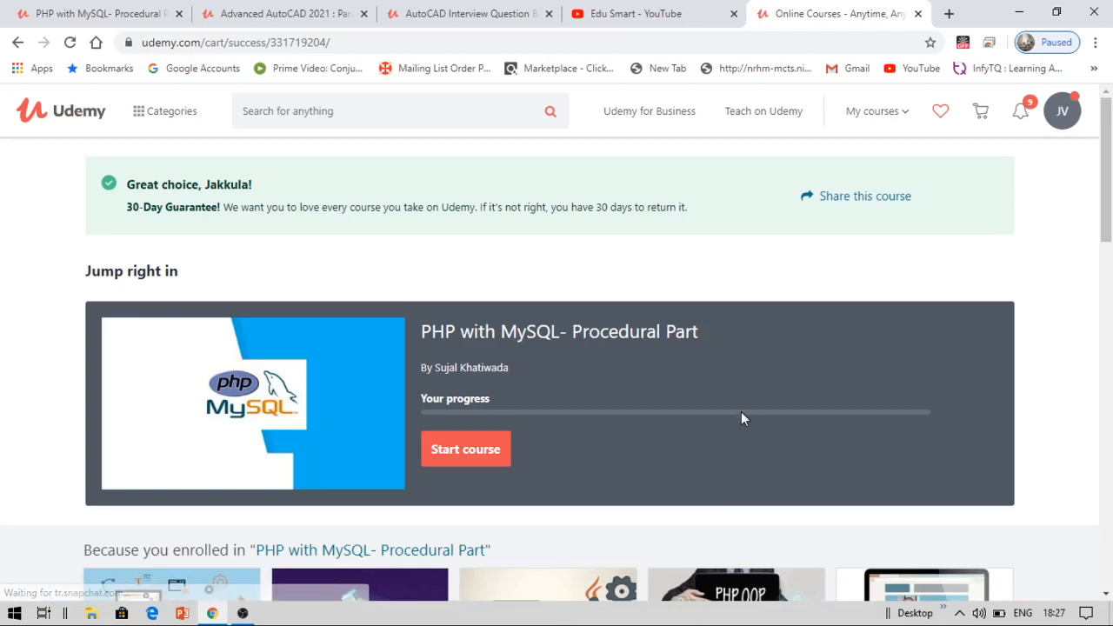